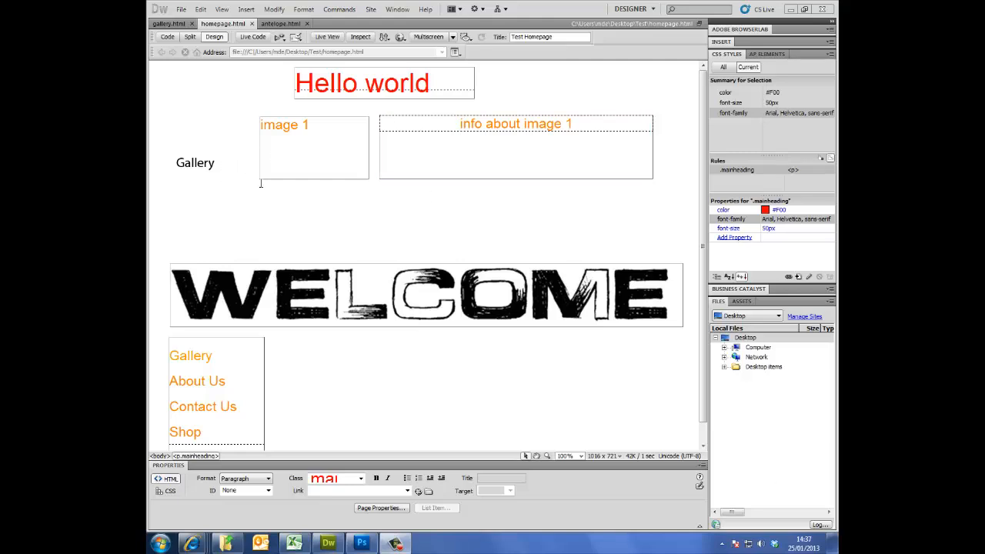
mouse_move(270, 188)
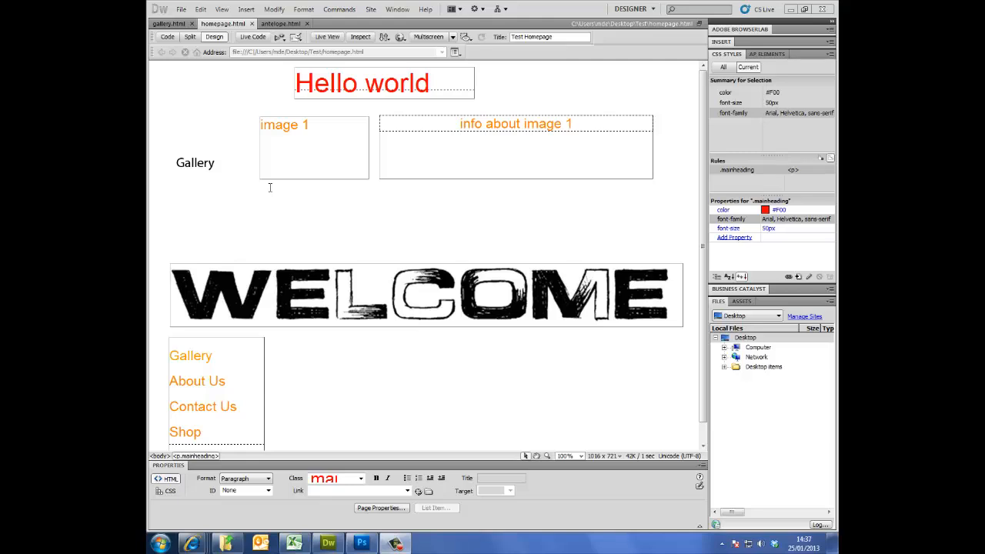
mouse_move(428, 188)
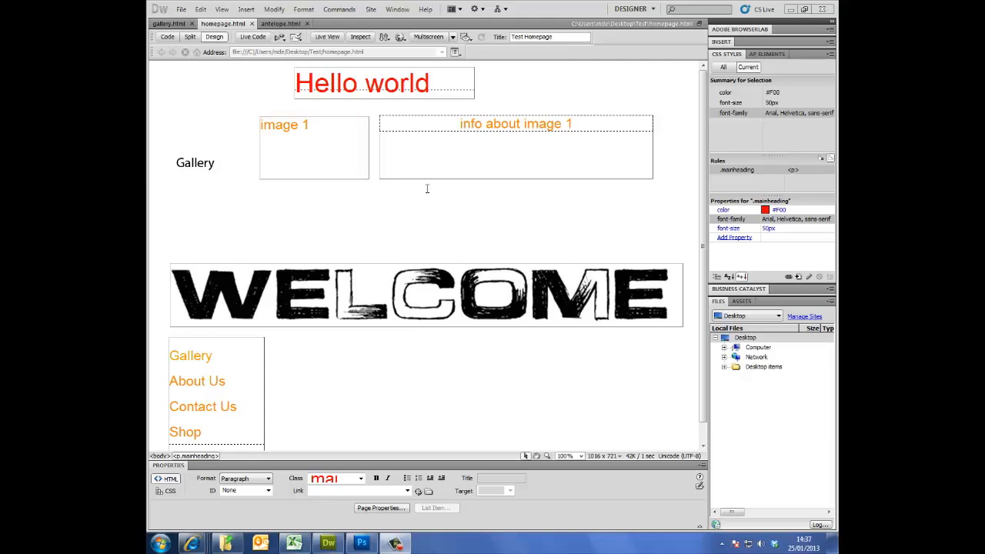
mouse_move(356, 222)
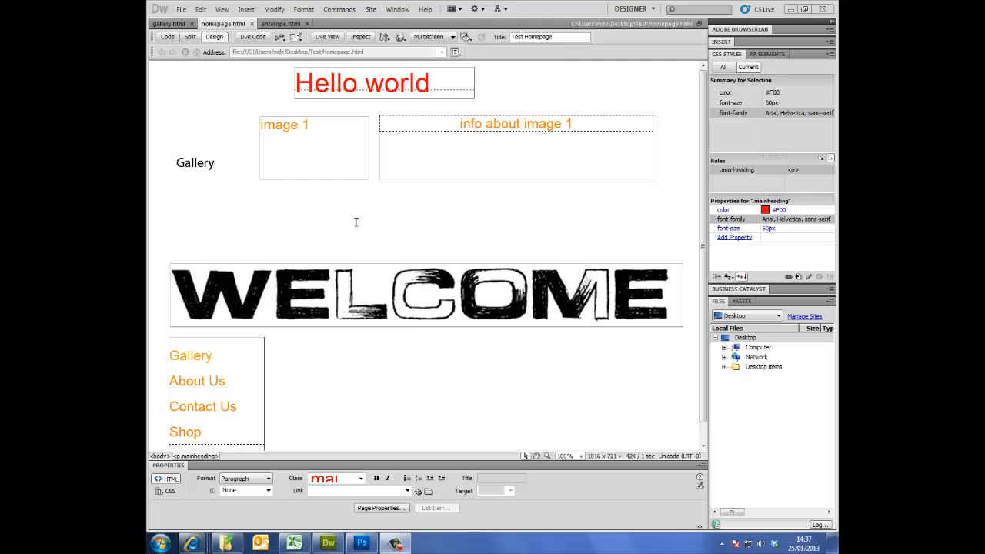
mouse_move(388, 283)
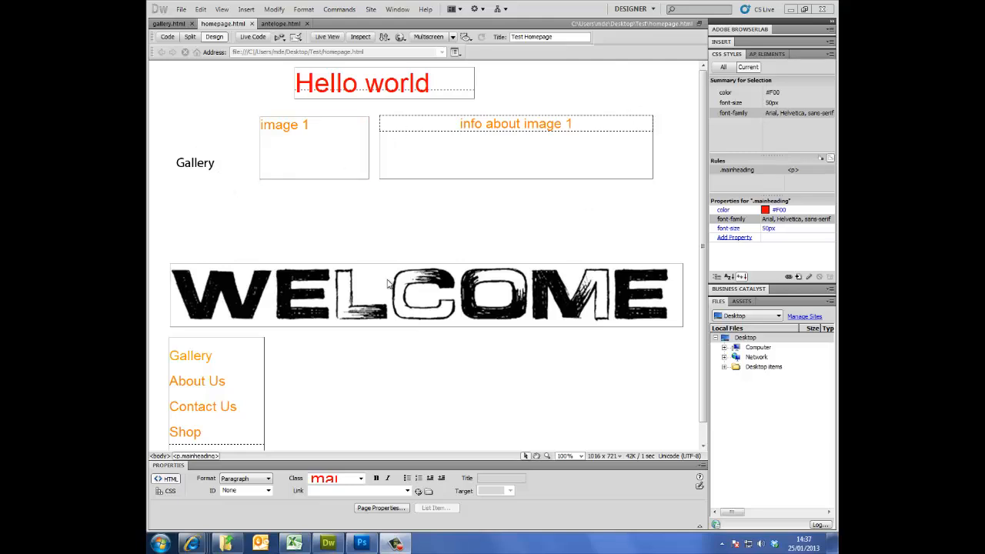
mouse_move(333, 212)
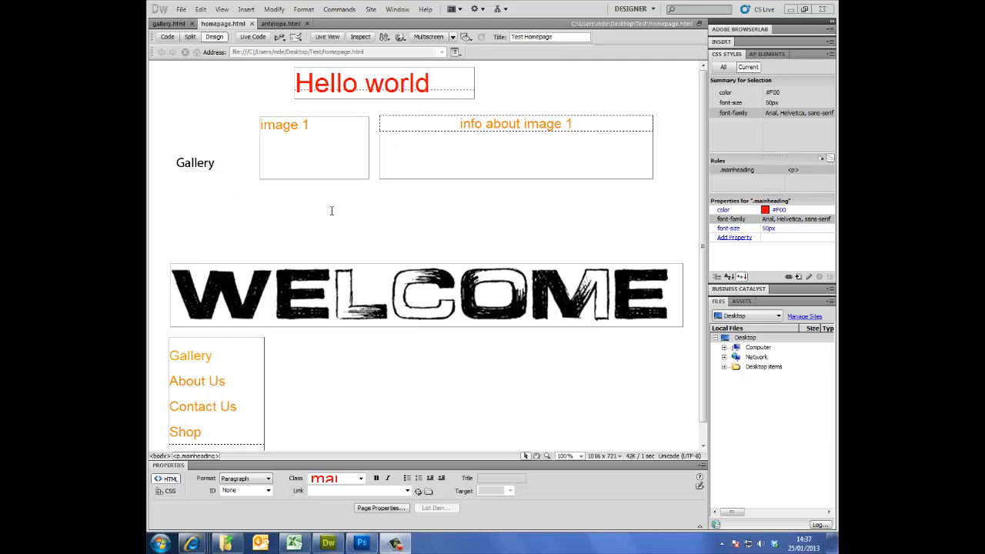
Bring Internet Explorer to the front and switch to the test homepage tab
left_click(434, 206)
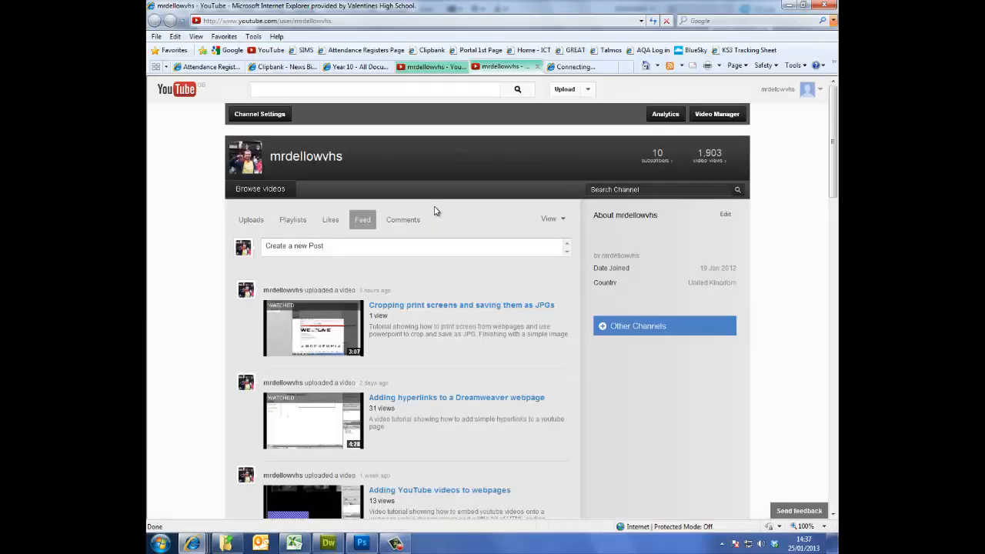
left_click(577, 66)
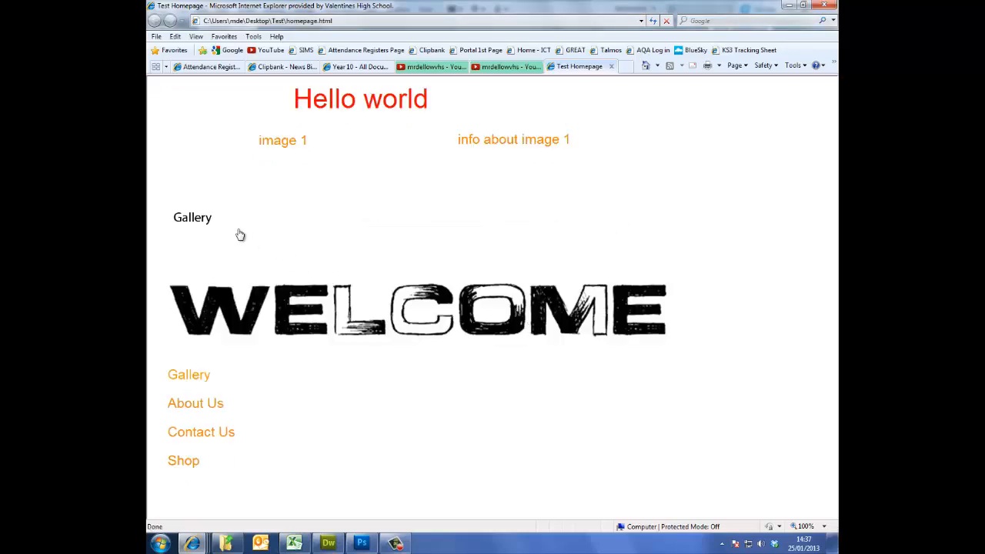
mouse_move(301, 237)
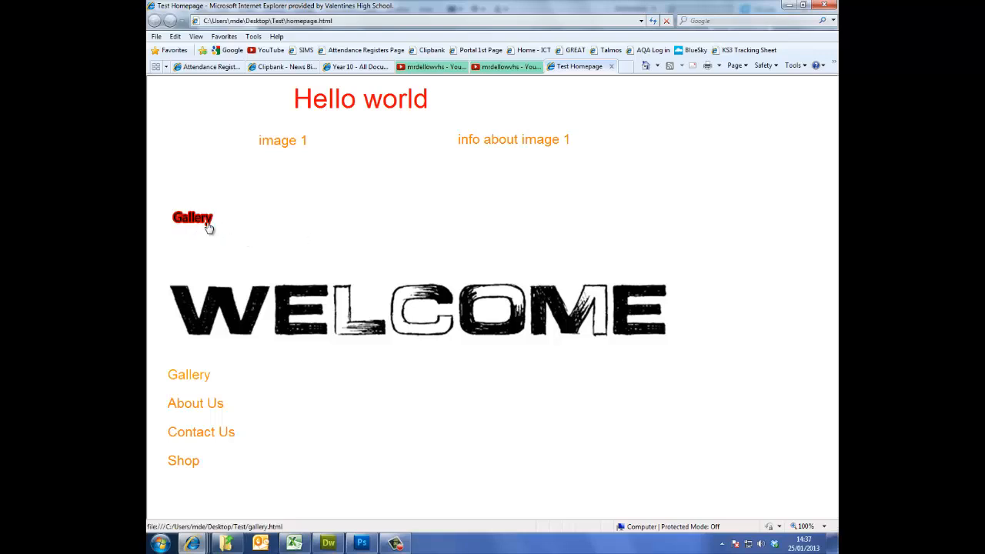
mouse_move(377, 224)
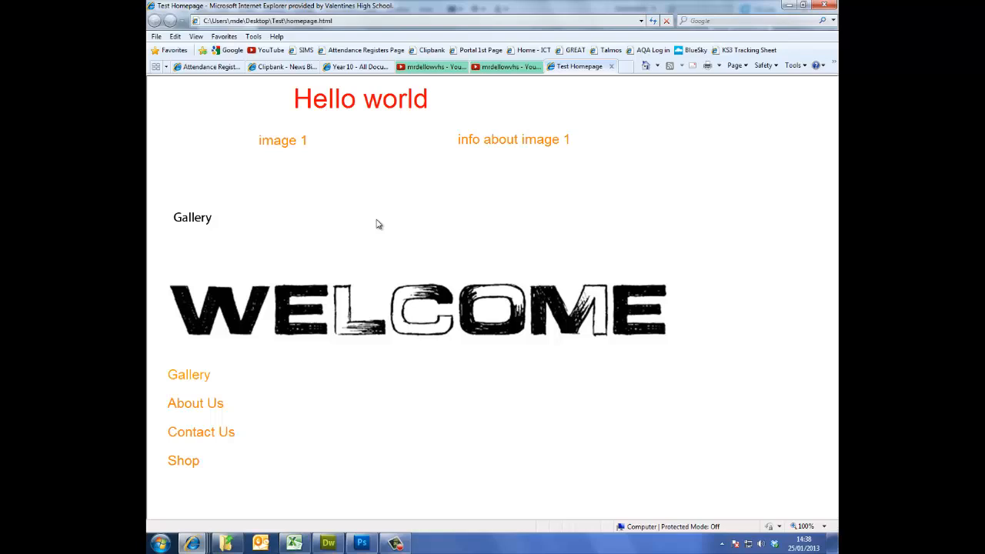
mouse_move(388, 348)
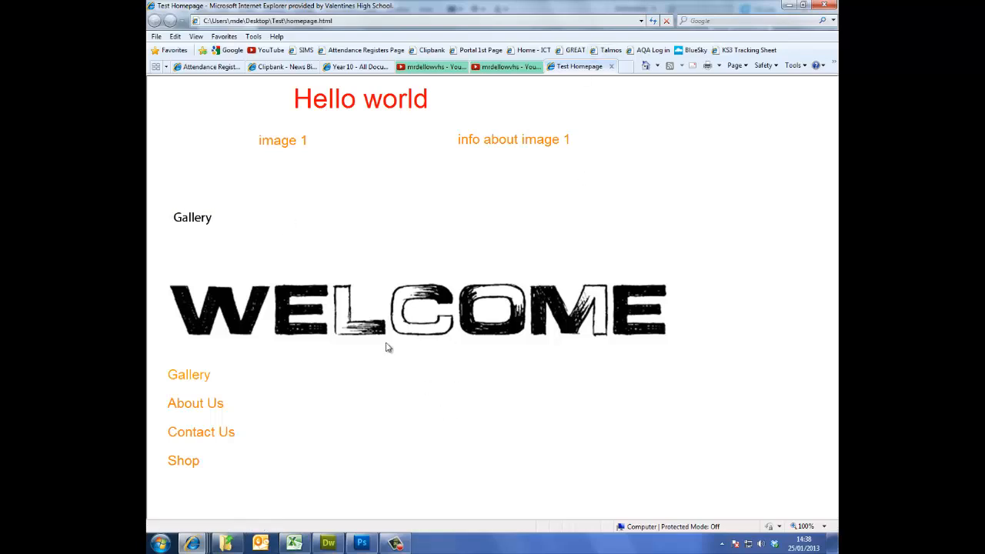
mouse_move(613, 66)
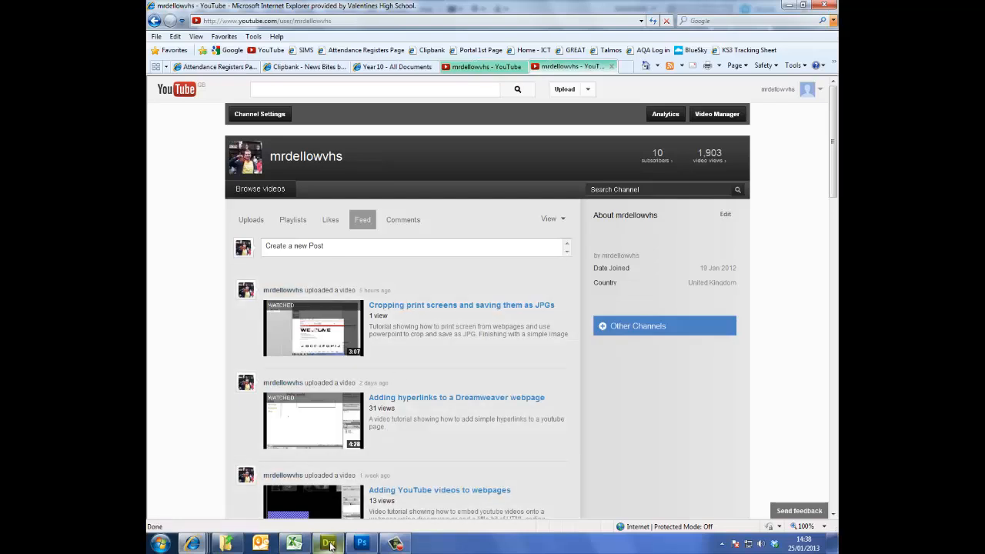
Return to the Dreamweaver test homepage document from the taskbar
left_click(328, 544)
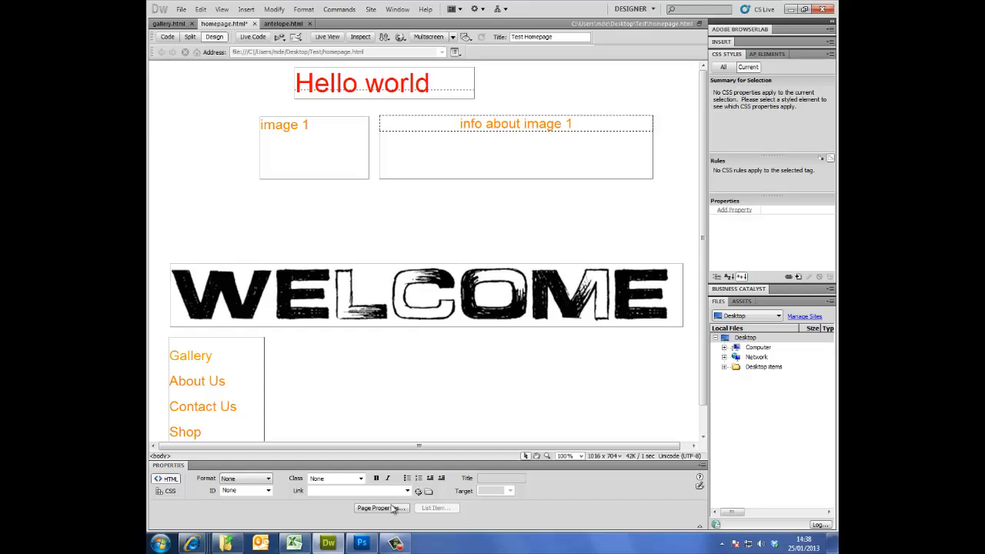
Create a new Photoshop document named 'gallery button', 150 by 100 pixels
left_click(360, 544)
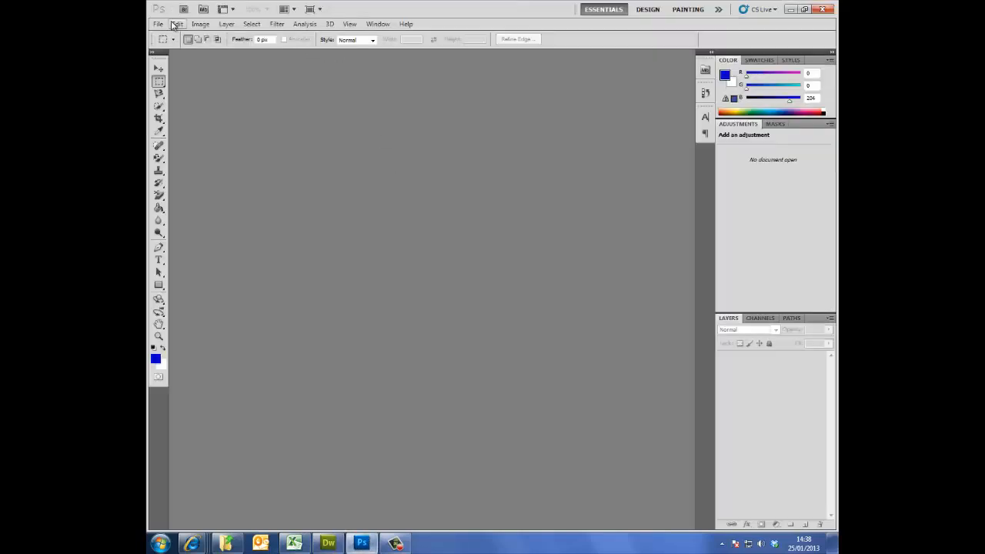
left_click(157, 24)
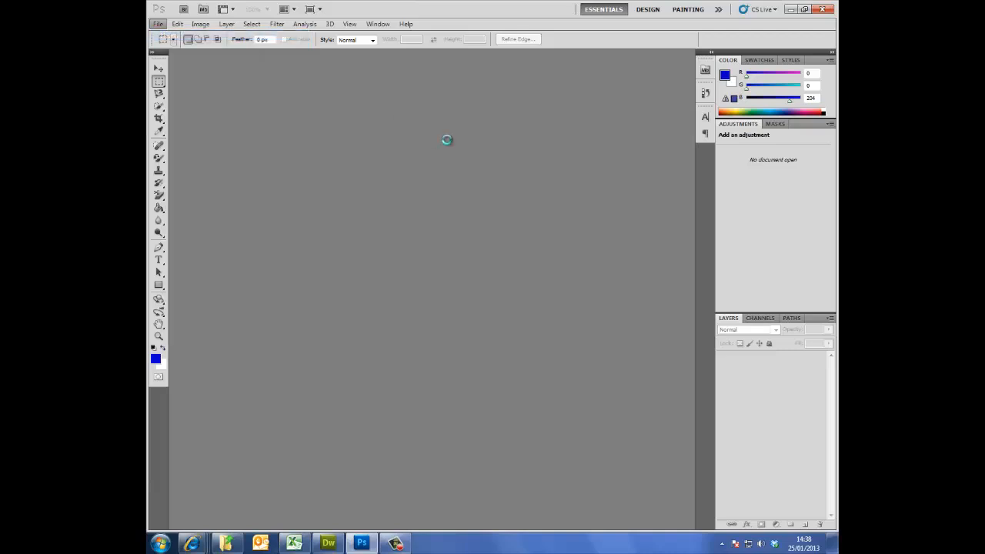
left_click(156, 25)
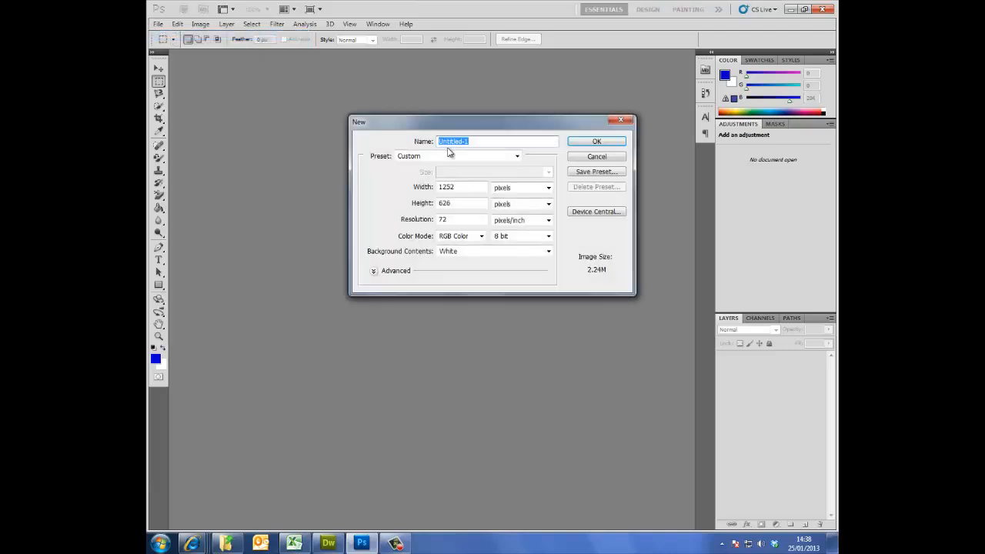
type("gal")
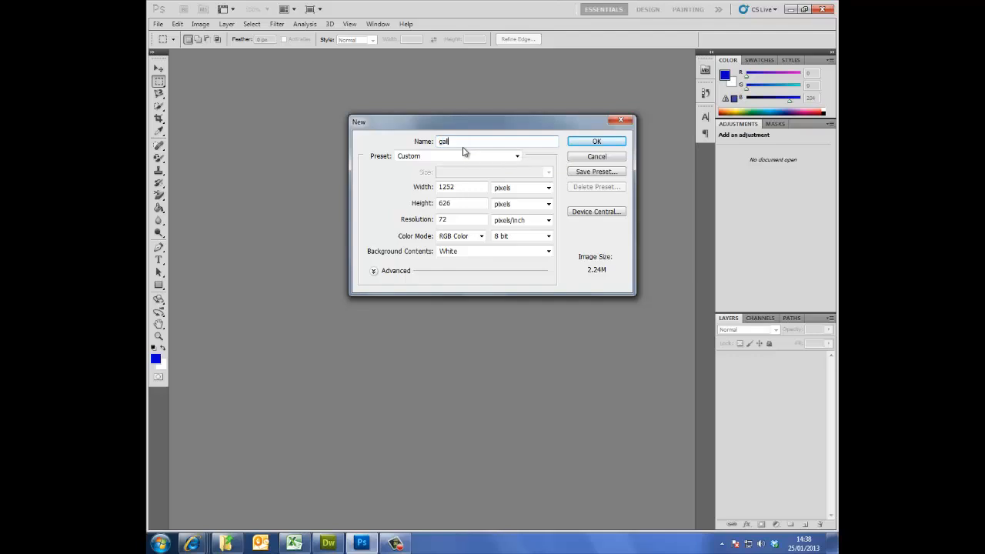
type("lery button")
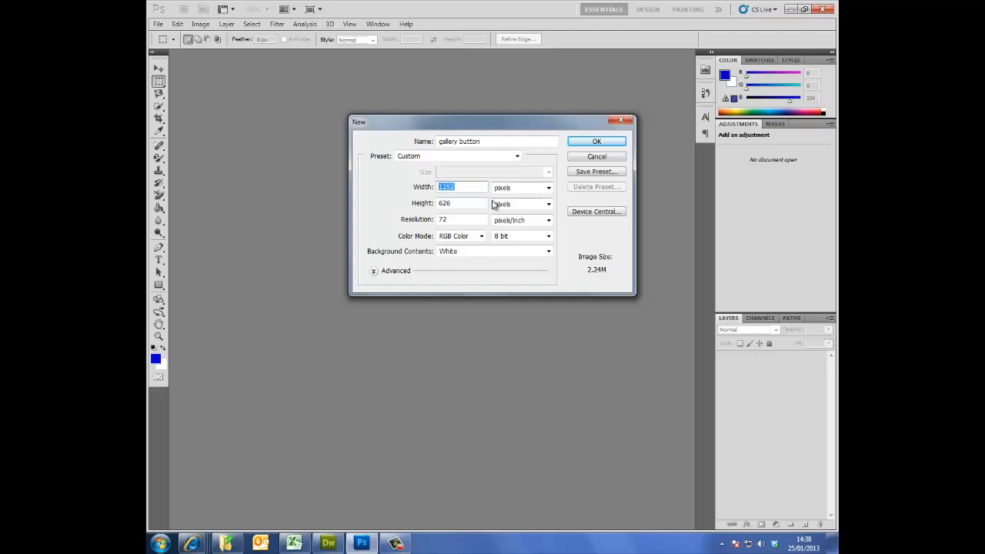
mouse_move(521, 203)
type("150")
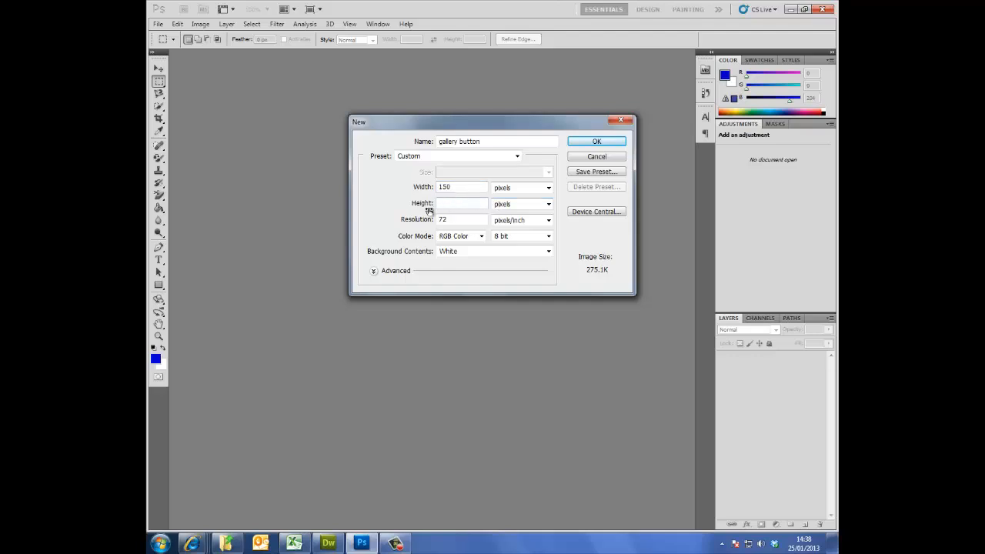
type("100")
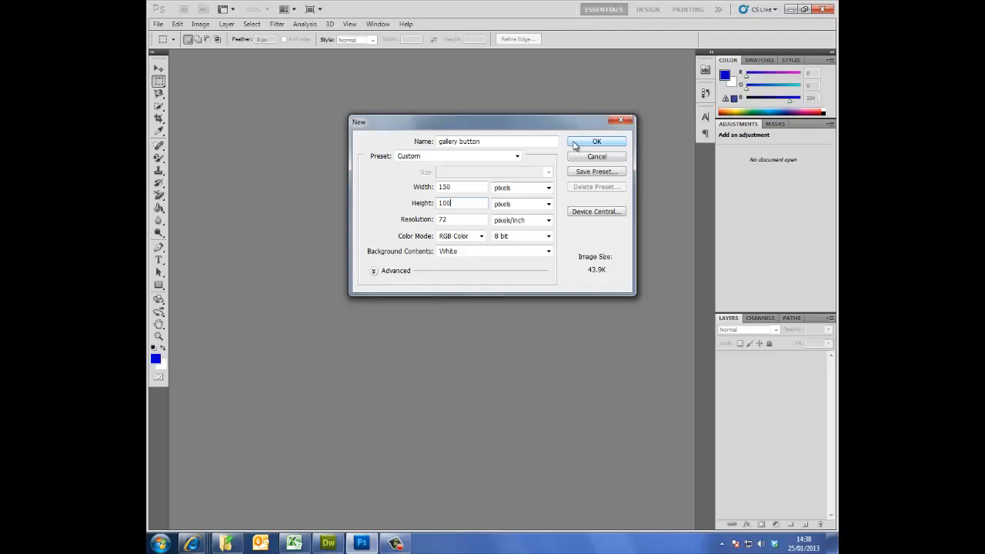
left_click(597, 142)
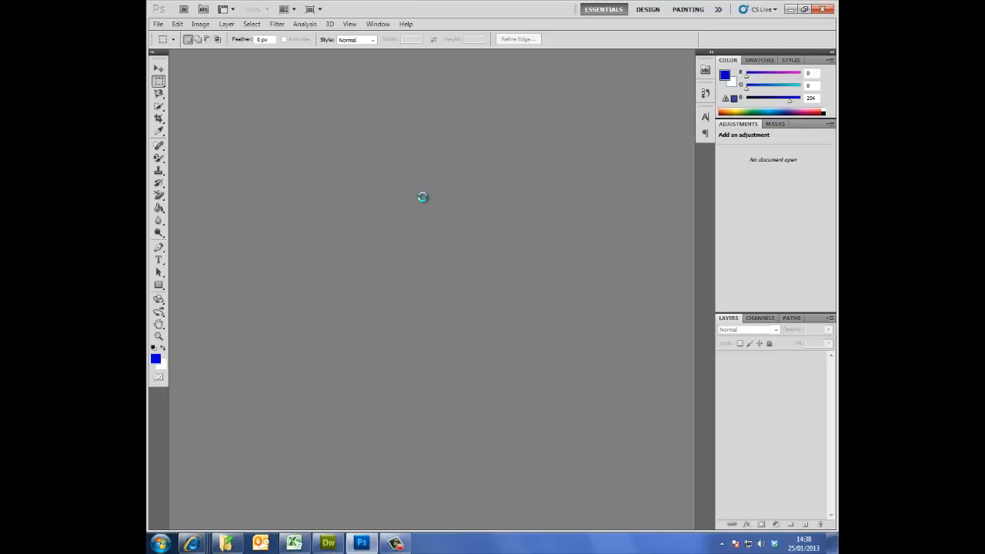
mouse_move(420, 200)
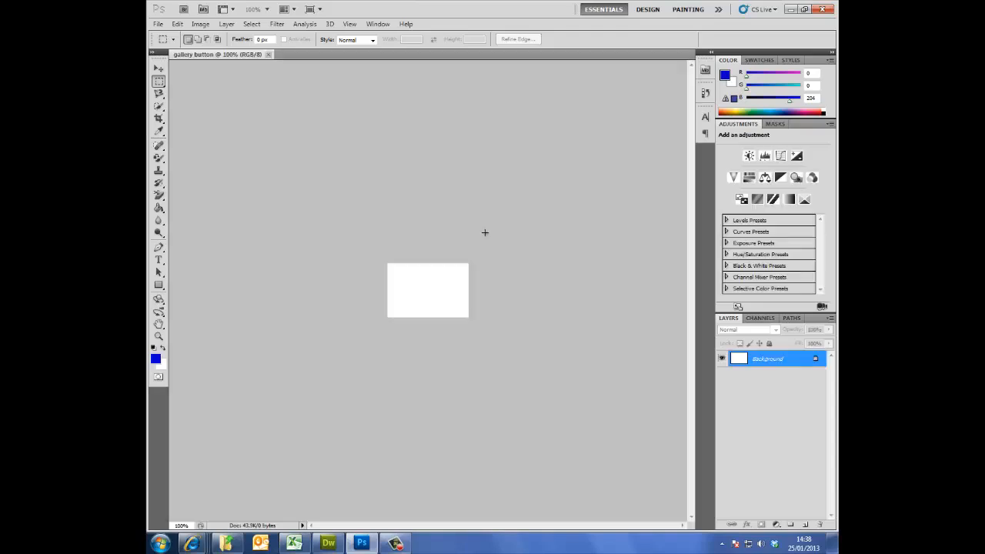
mouse_move(480, 311)
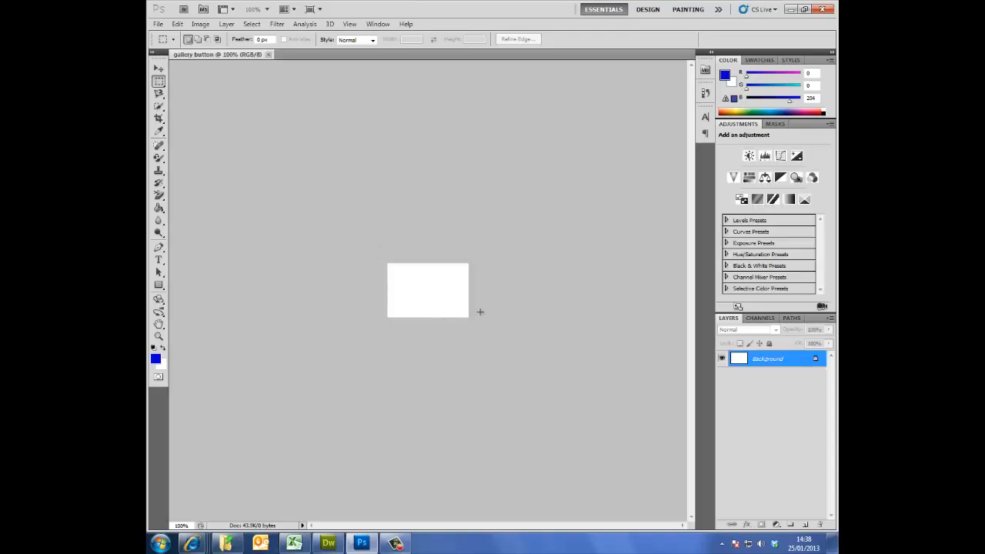
mouse_move(384, 288)
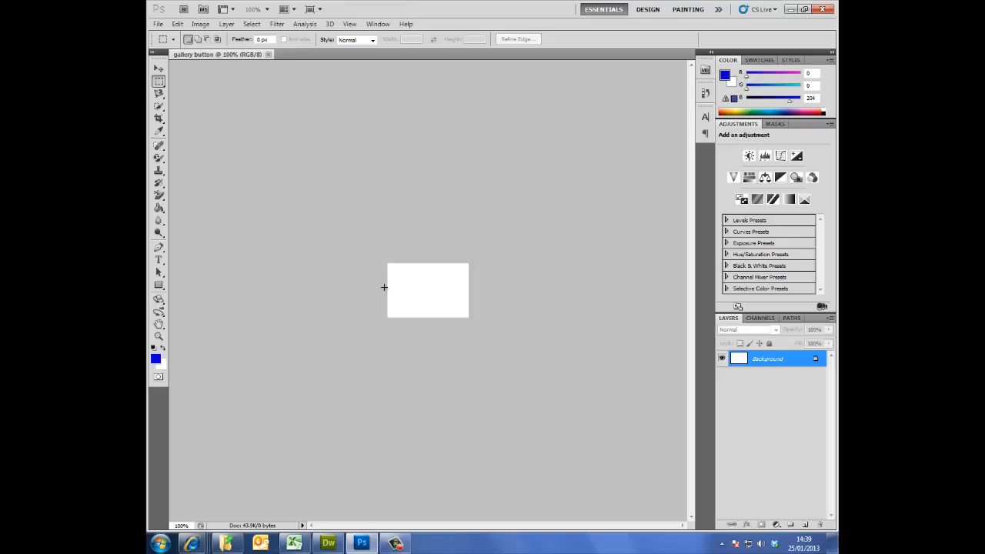
mouse_move(209, 219)
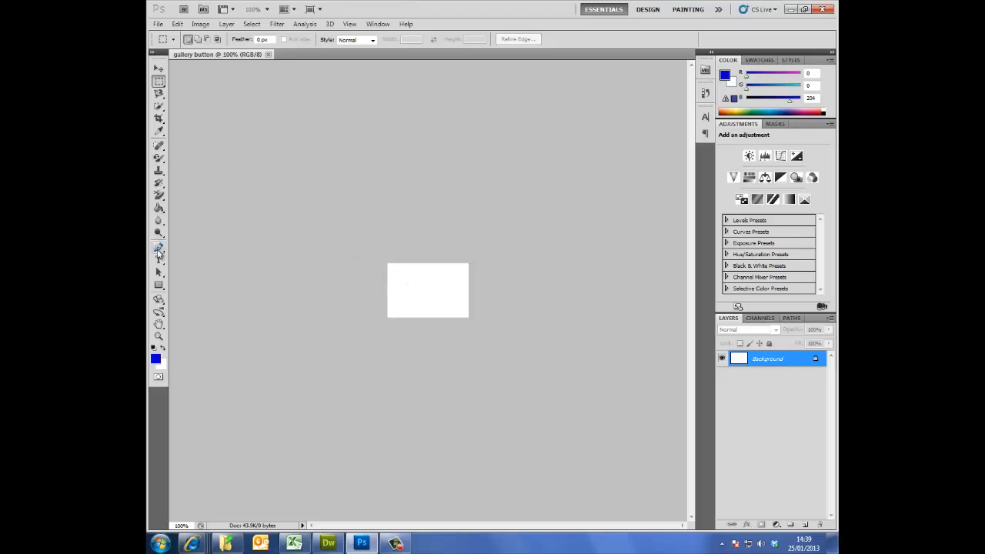
Go to the Tools panel once the blank gallery button canvas opens
left_click(158, 258)
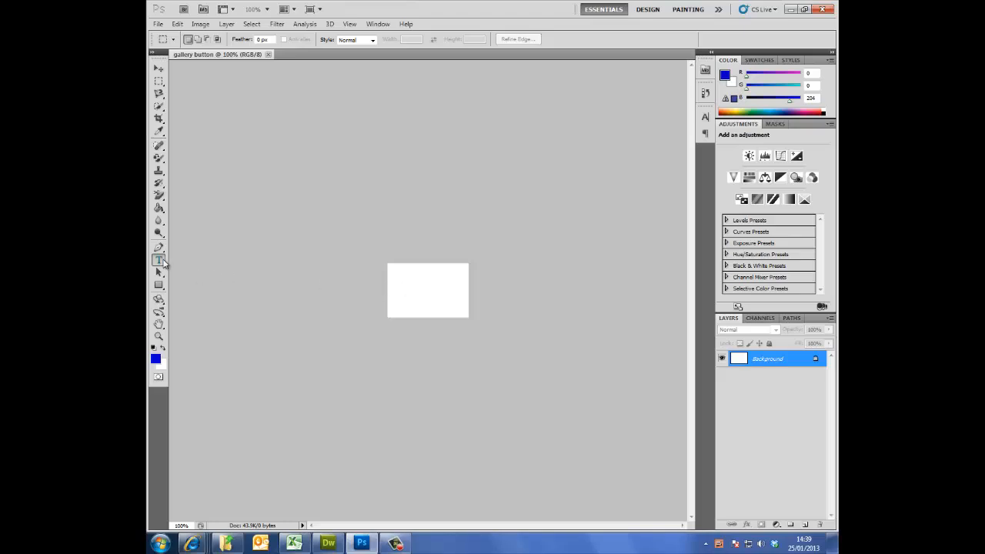
Add a black 'Gallery' text layer on the white button canvas with the Horizontal Type tool
left_click(158, 258)
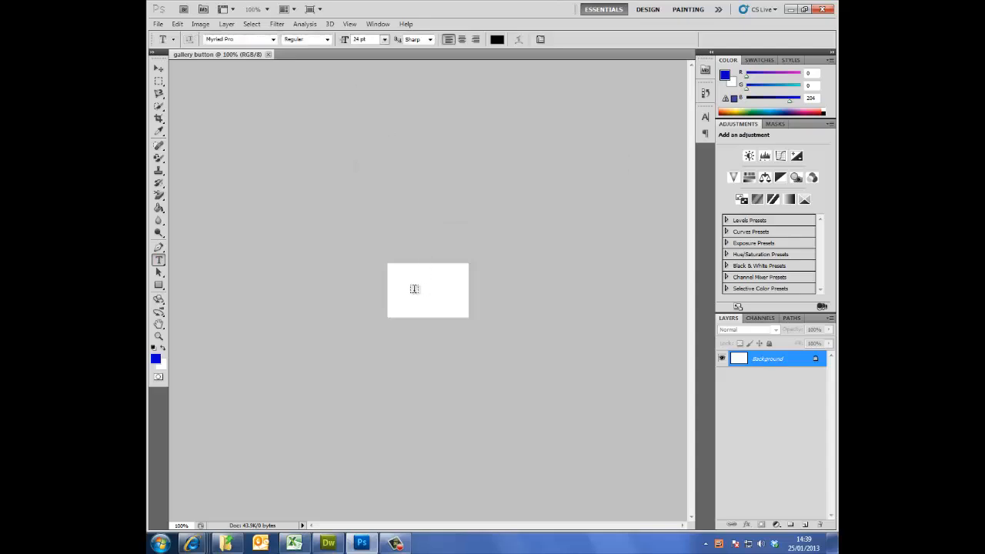
left_click(414, 289)
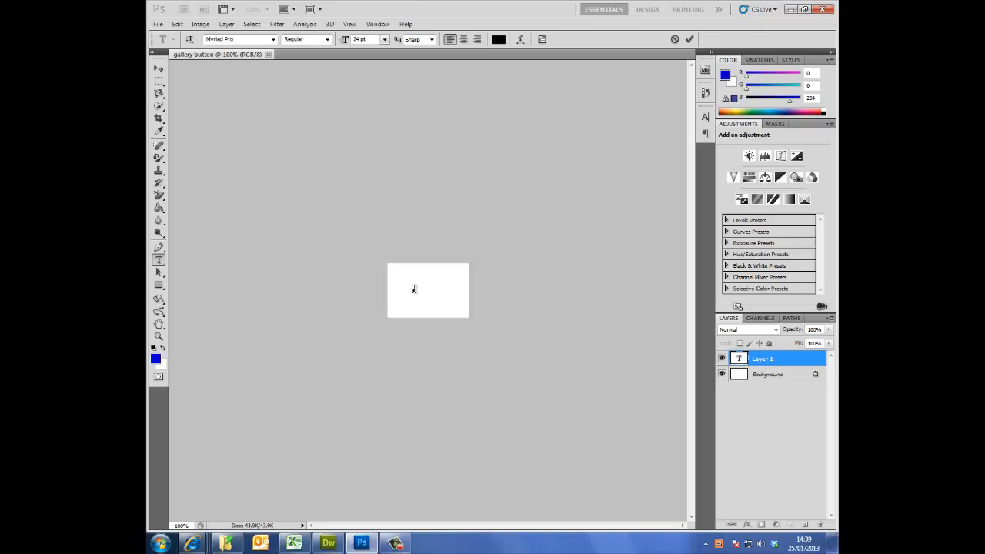
type("Gal")
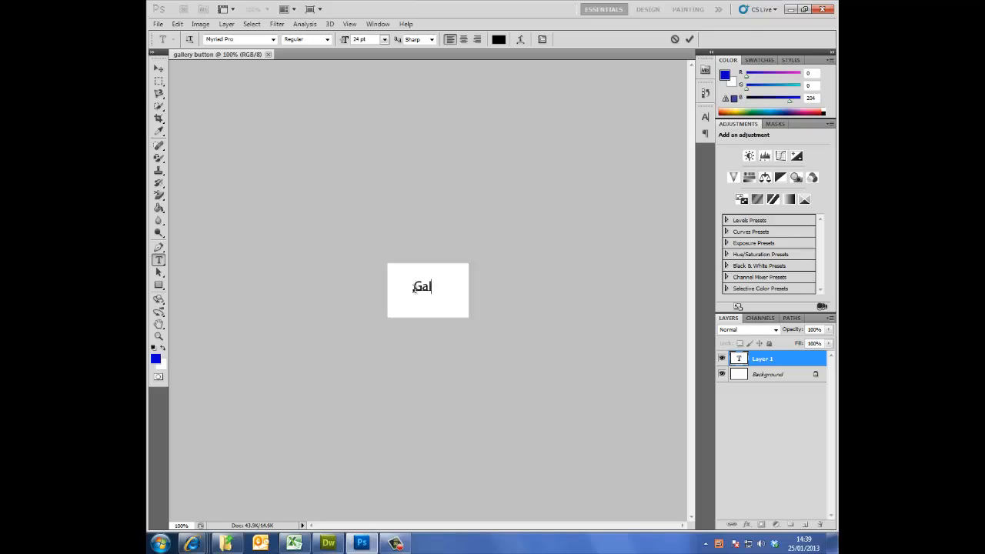
type("lery")
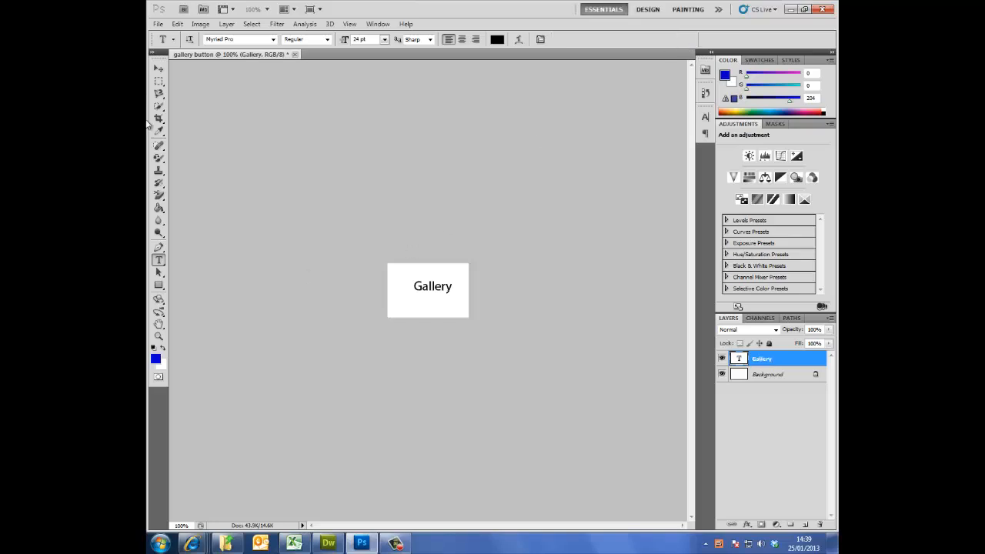
left_click(158, 68)
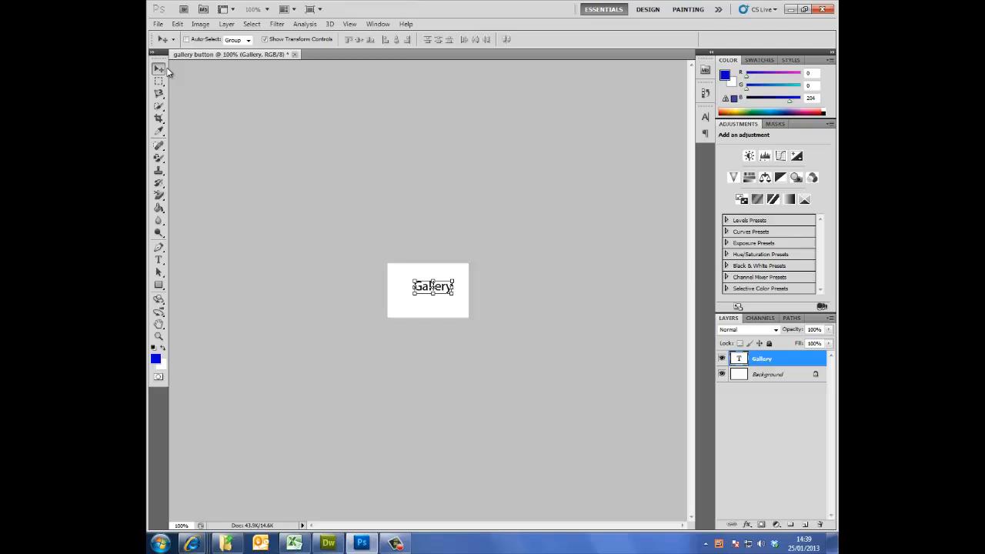
mouse_move(434, 294)
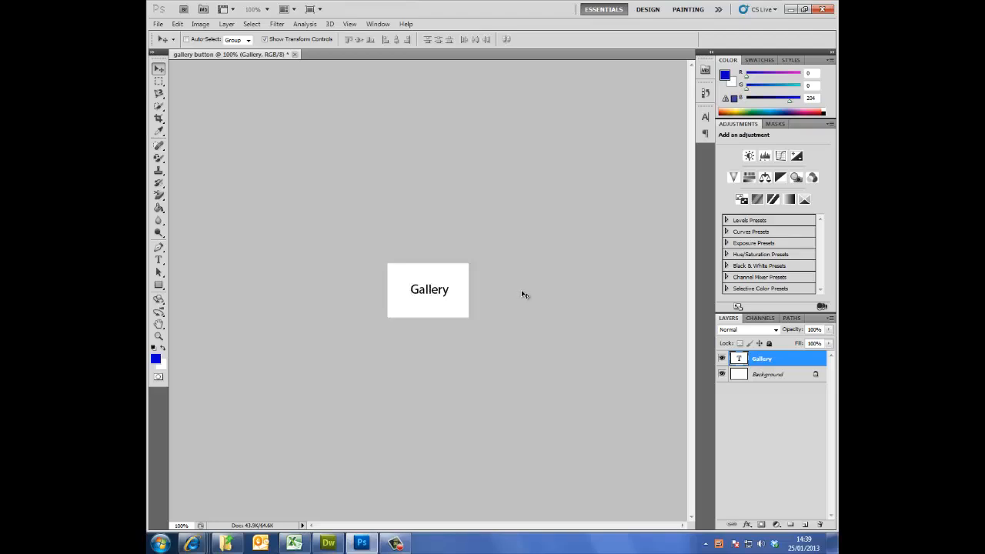
left_click(766, 374)
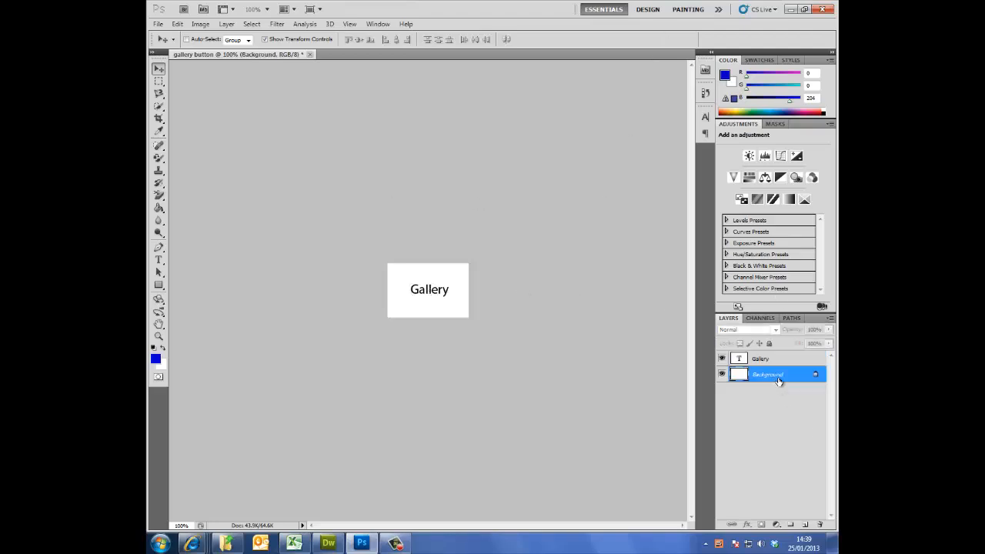
left_click(157, 25)
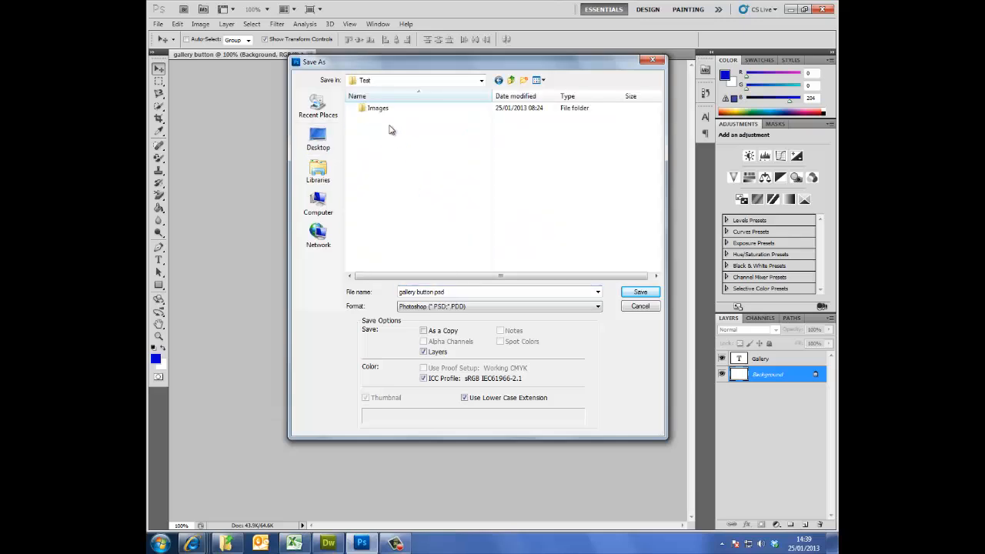
Save as gallery button.psd in the images folder, replacing the existing file
double_click(378, 108)
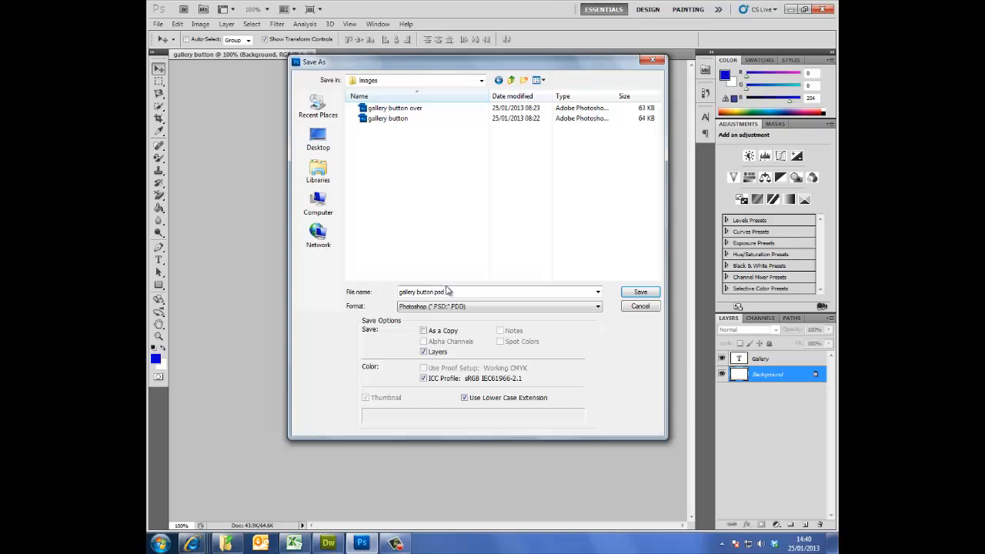
left_click(640, 293)
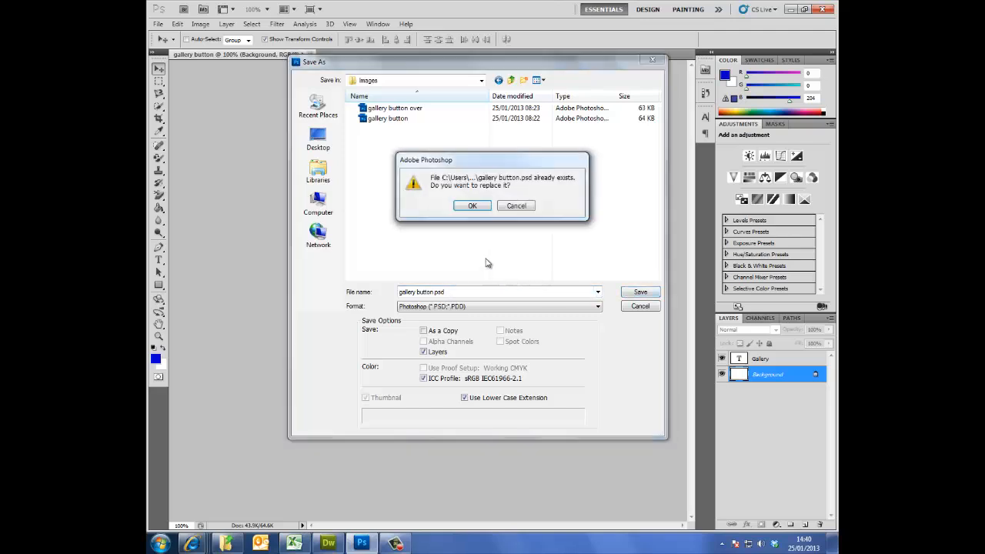
left_click(471, 205)
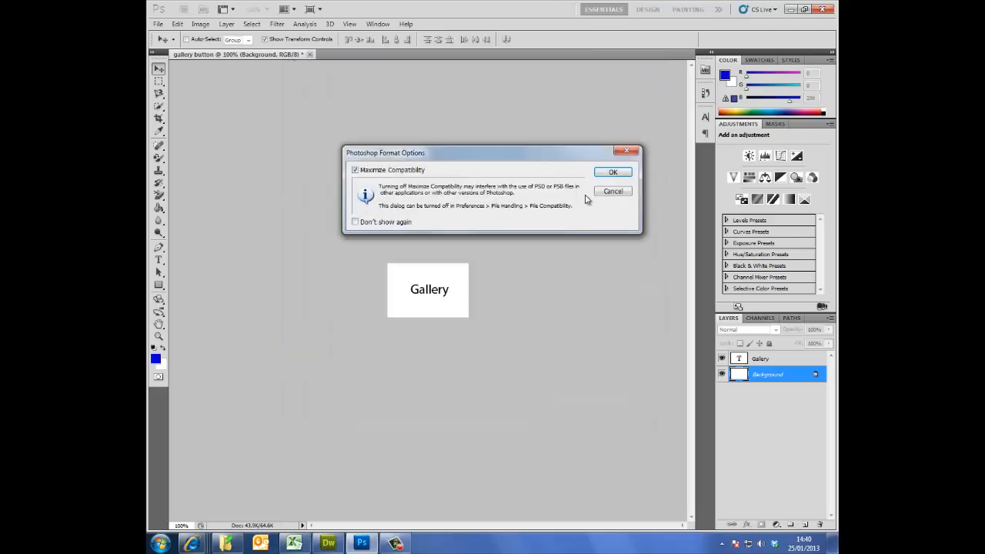
left_click(613, 173)
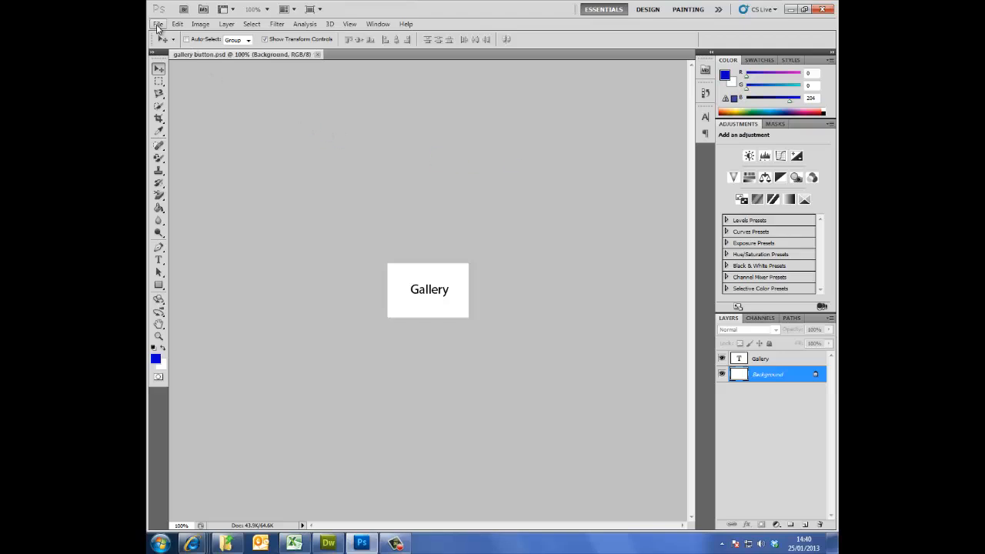
Save a JPEG copy as gallery button.jpg in the images folder, replacing the existing file
left_click(157, 24)
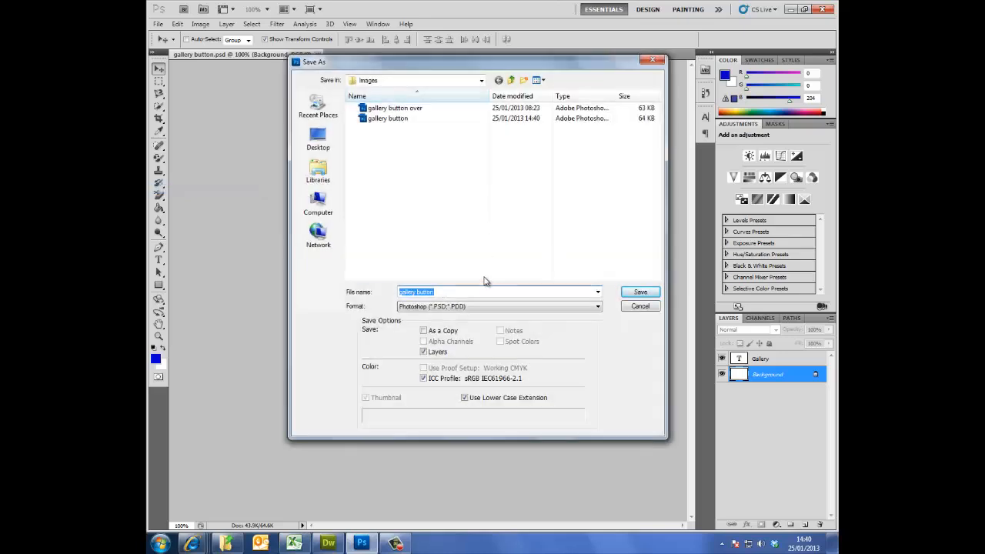
mouse_move(434, 280)
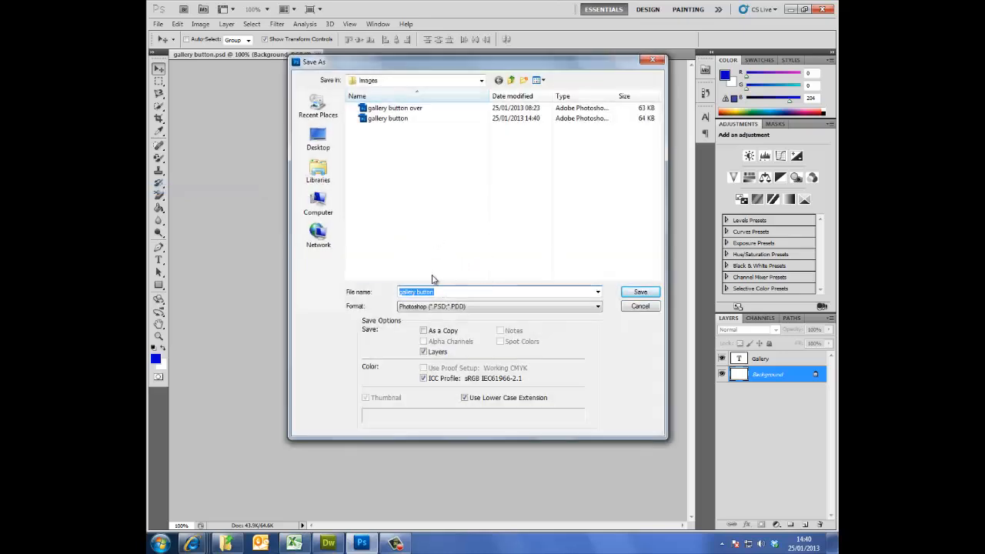
left_click(597, 306)
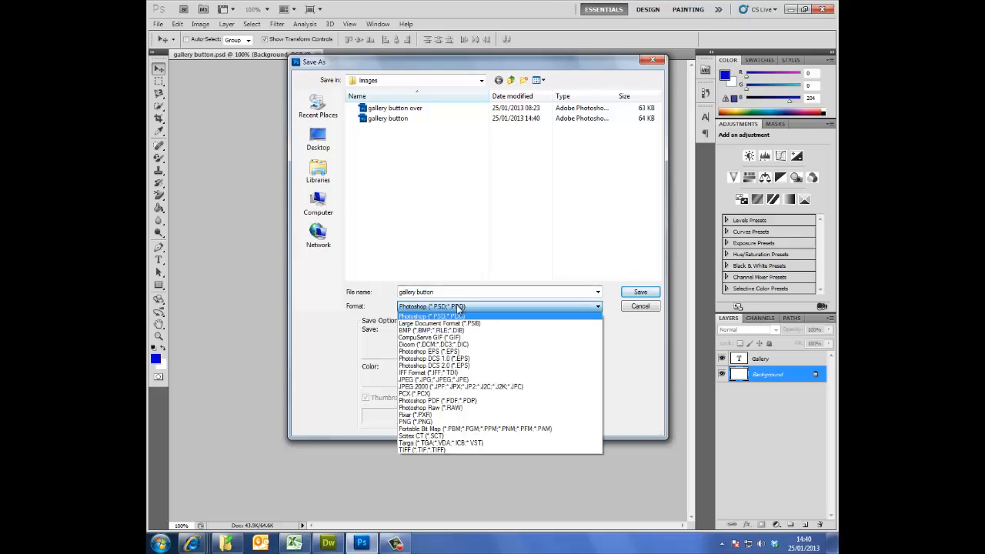
left_click(423, 379)
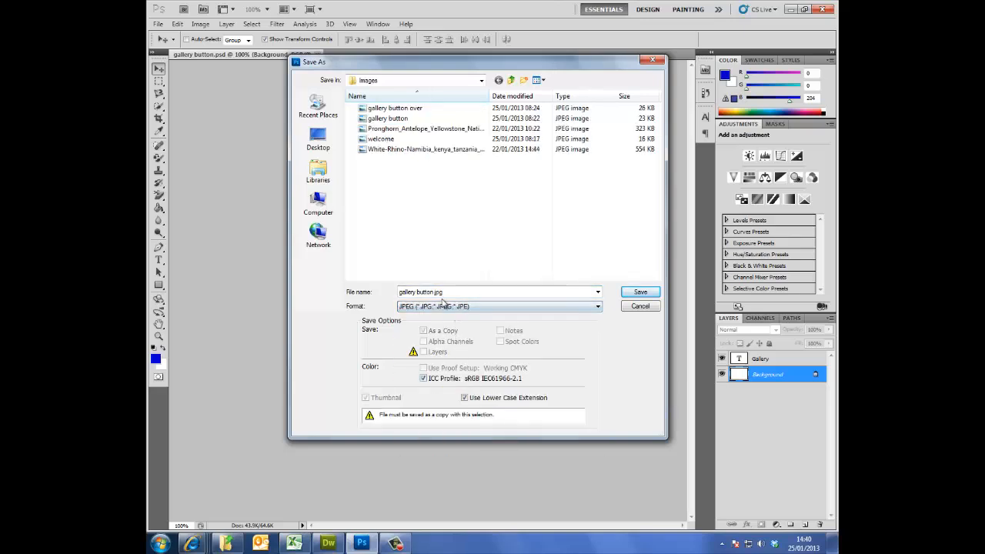
left_click(640, 292)
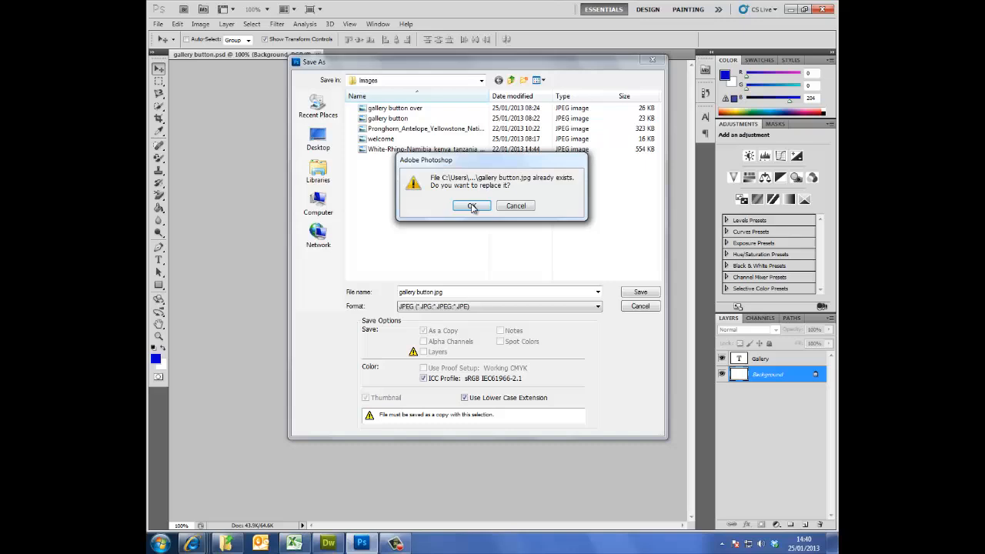
left_click(471, 206)
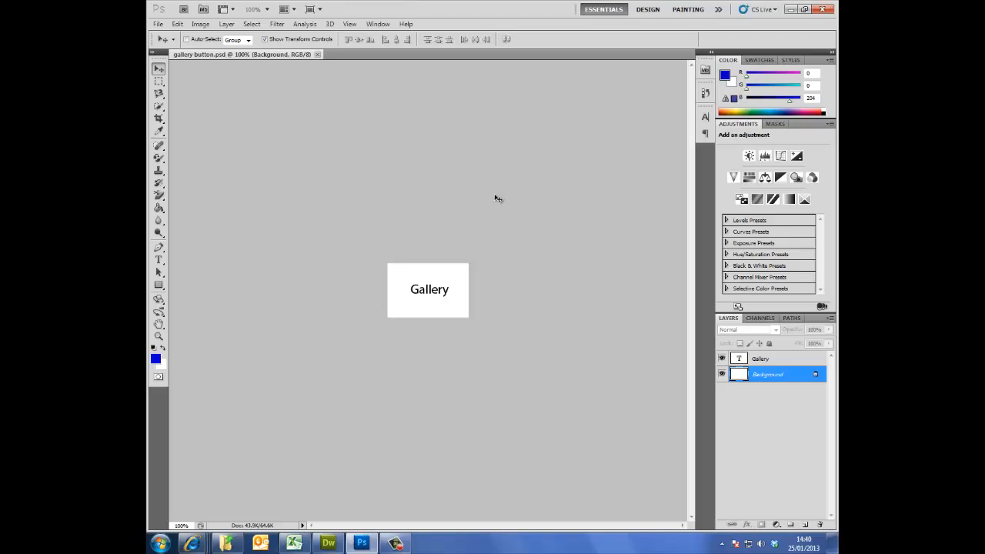
mouse_move(785, 360)
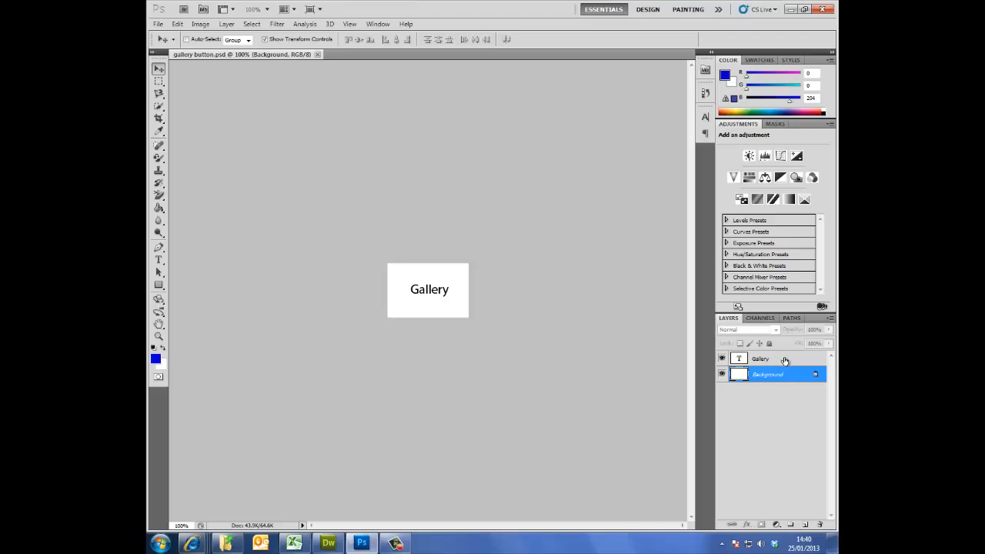
Turn on a Stroke layer style for the Gallery text layer
left_click(760, 359)
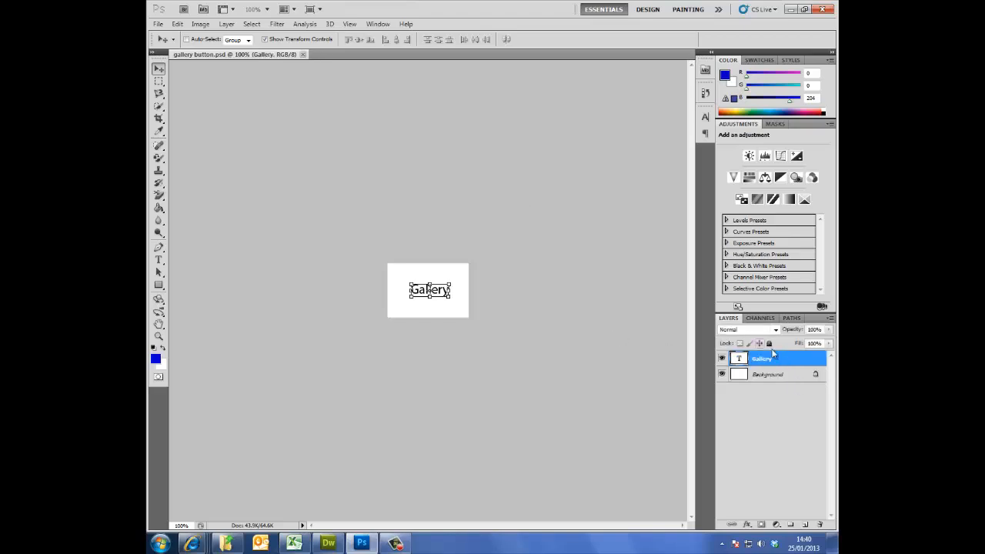
right_click(762, 358)
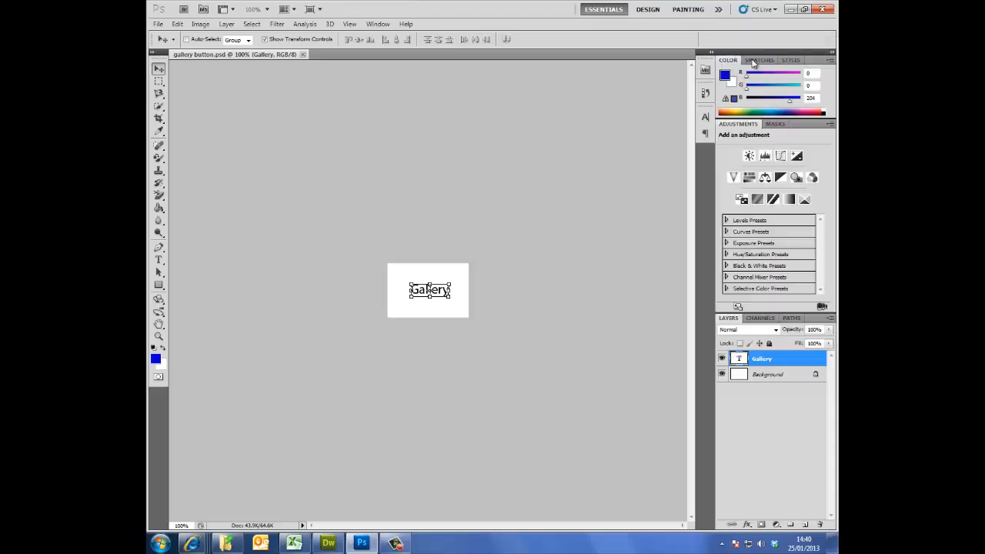
double_click(777, 359)
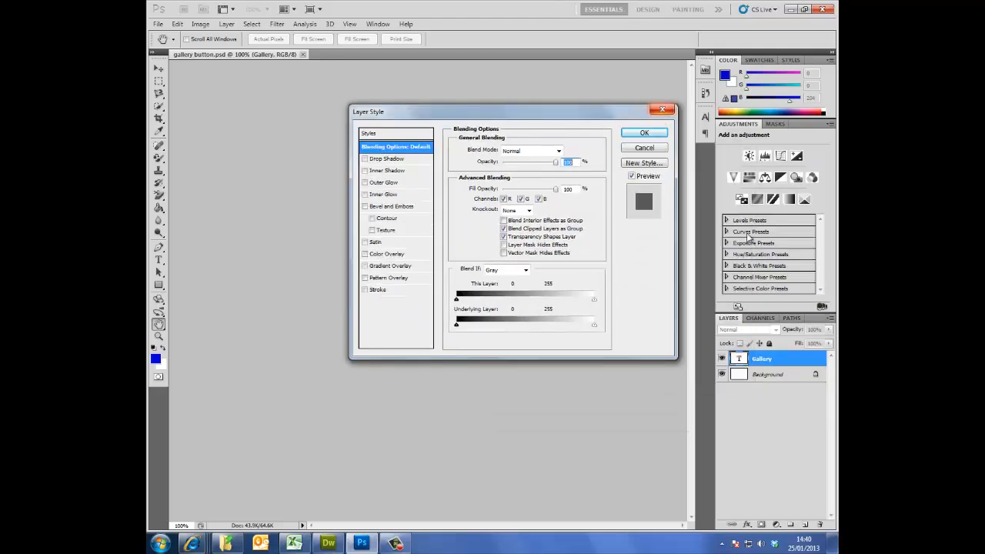
left_click(643, 132)
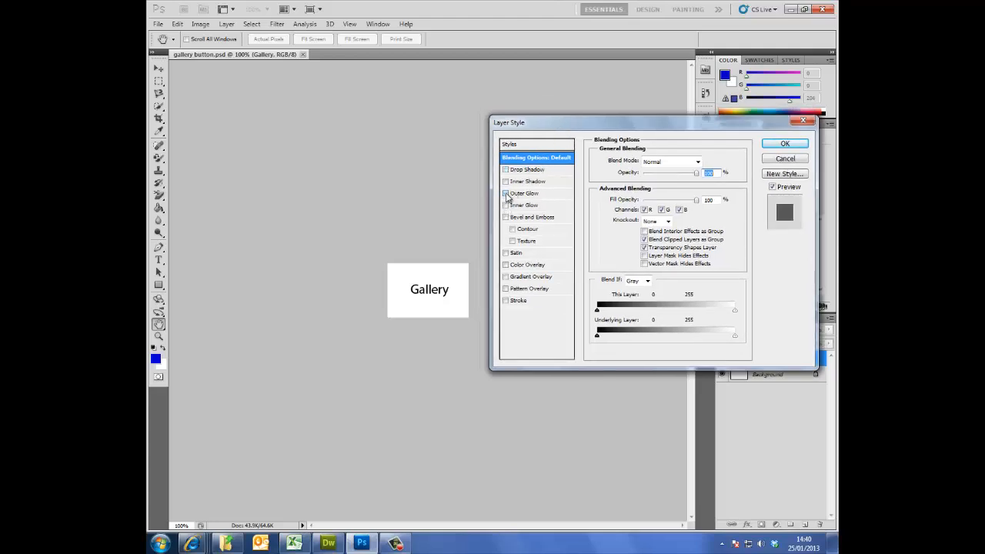
left_click(505, 170)
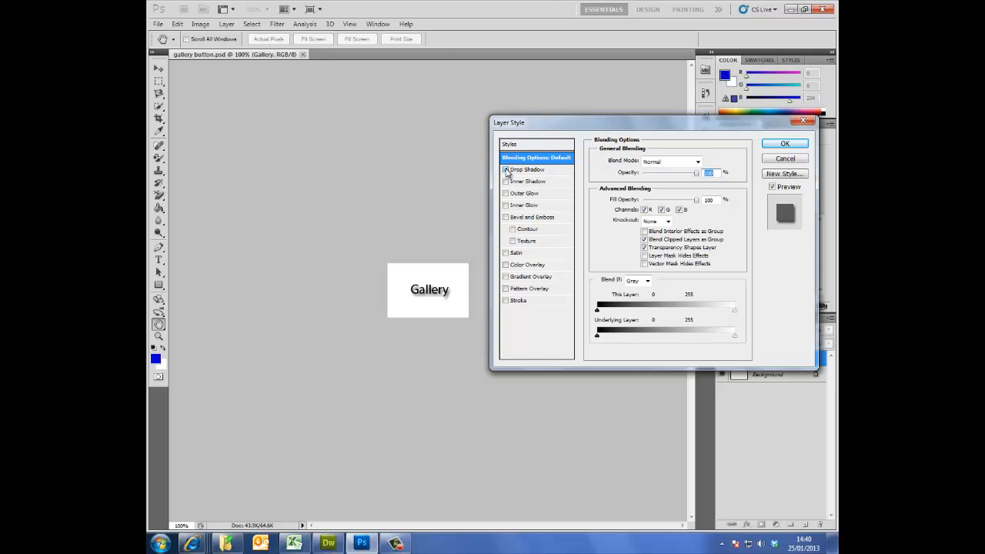
left_click(505, 170)
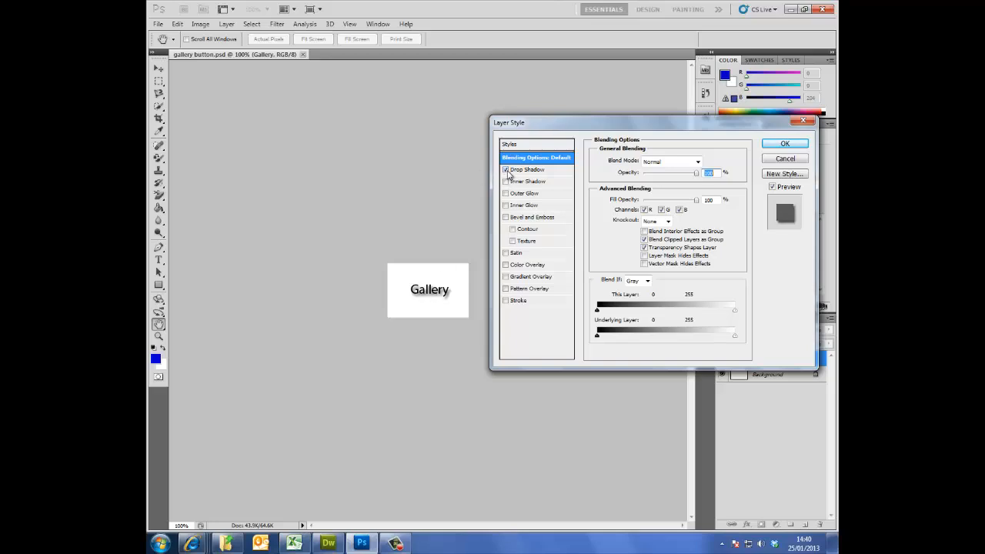
left_click(504, 169)
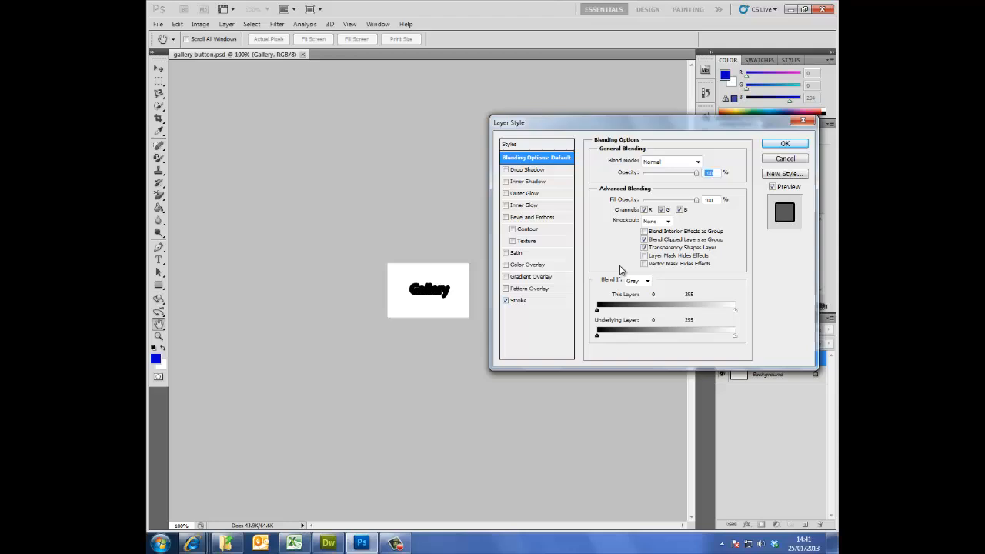
left_click(517, 300)
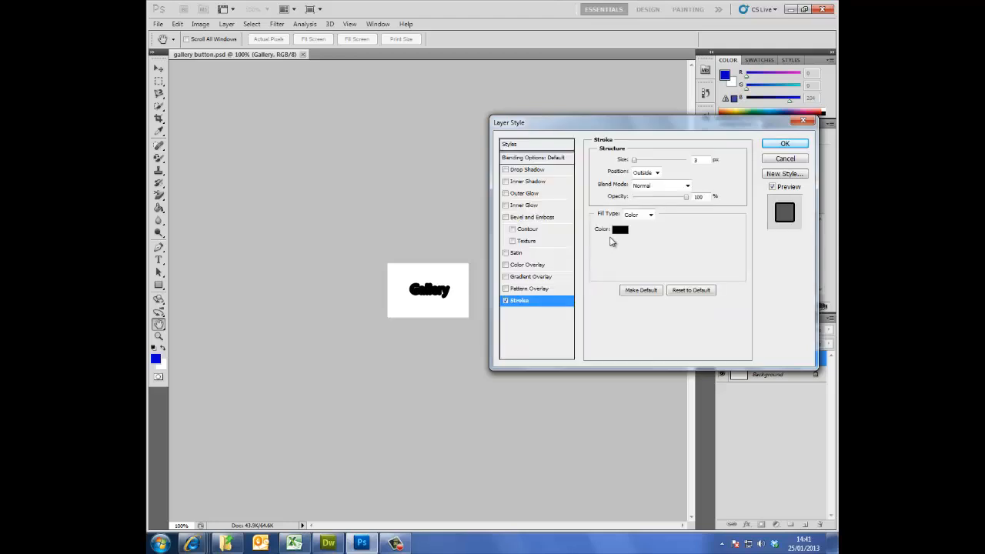
Set the stroke colour to red #FF0000 and apply it to the Gallery text
left_click(620, 229)
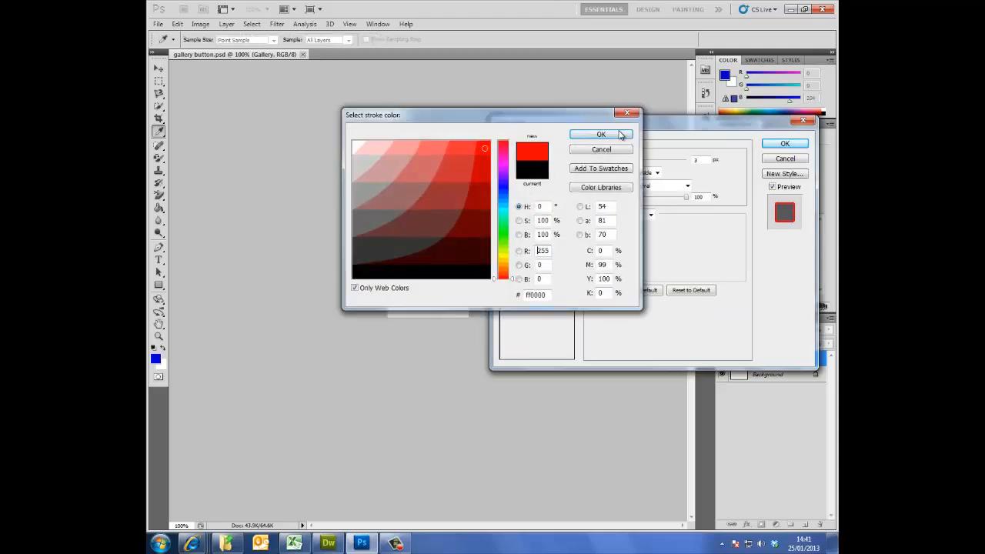
left_click(600, 134)
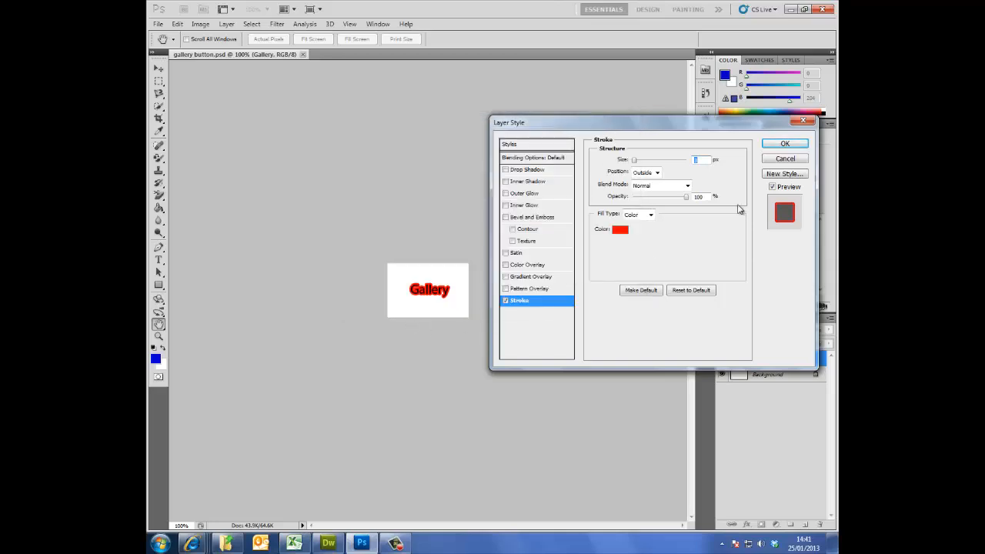
left_click(785, 143)
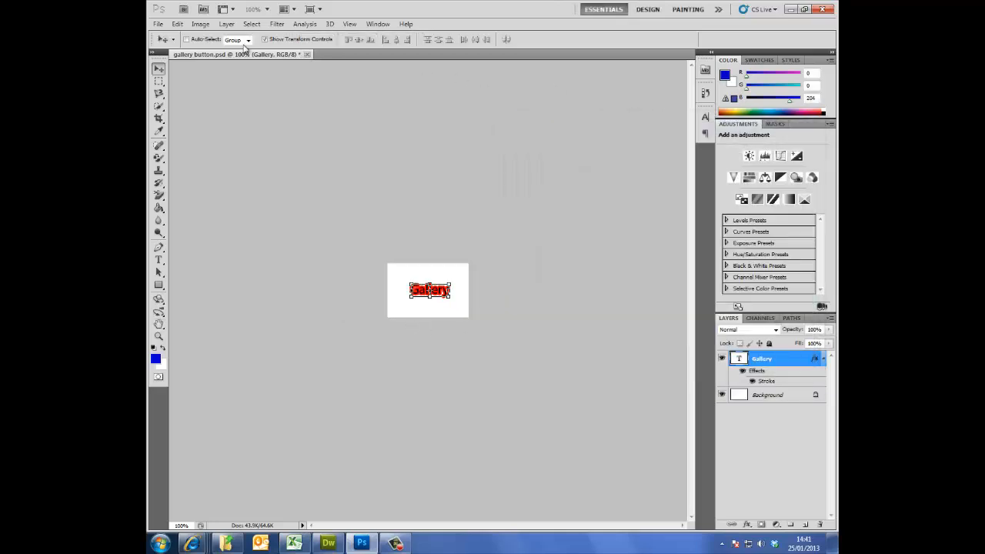
Save the red-stroke version as gallery button over.psd, replacing the existing file
left_click(157, 25)
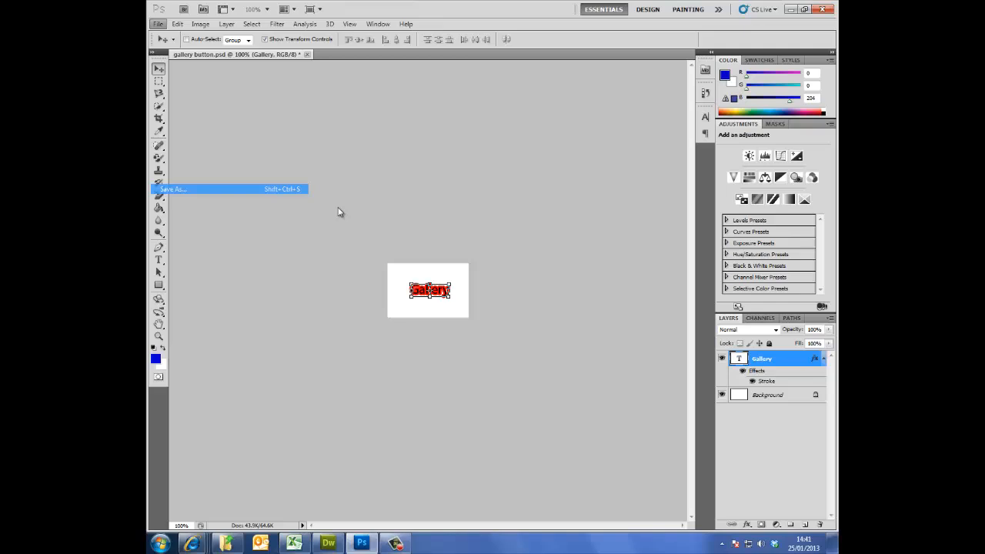
left_click(172, 188)
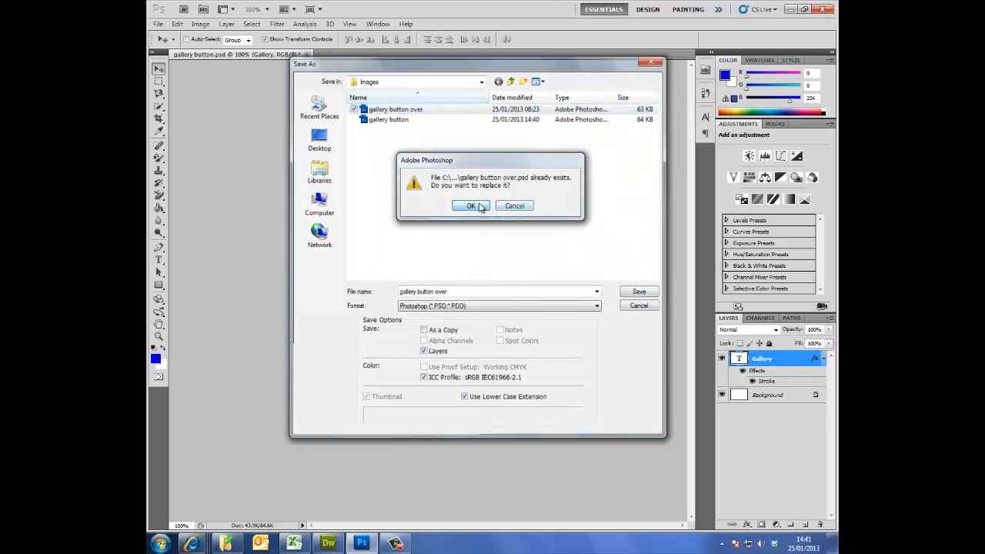
left_click(471, 206)
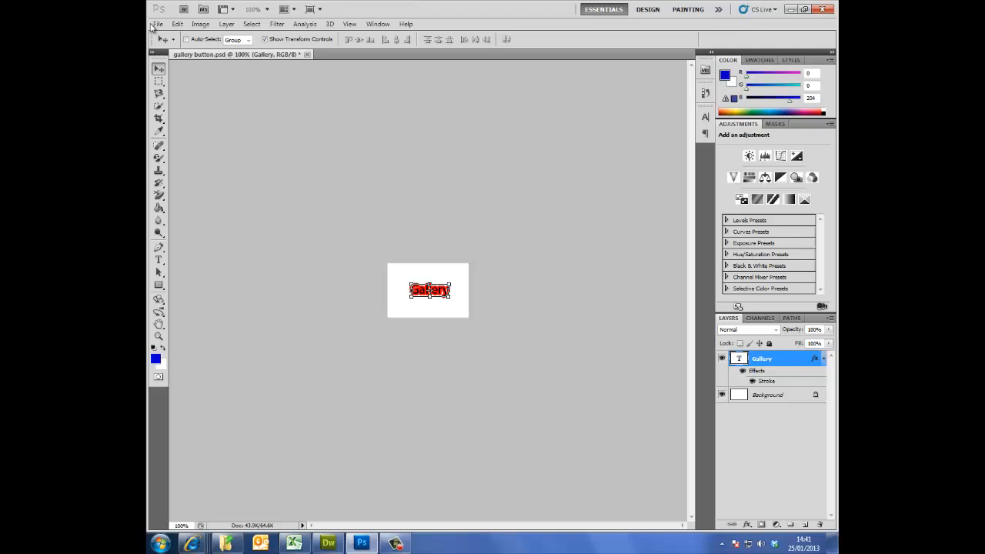
left_click(157, 24)
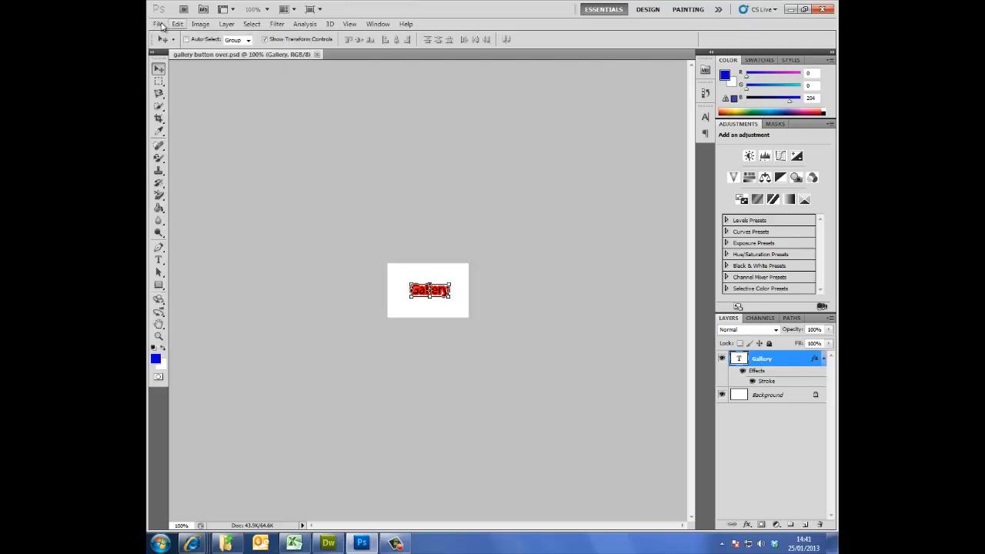
Save a JPEG copy as gallery button over.jpg, replacing the existing file
left_click(157, 25)
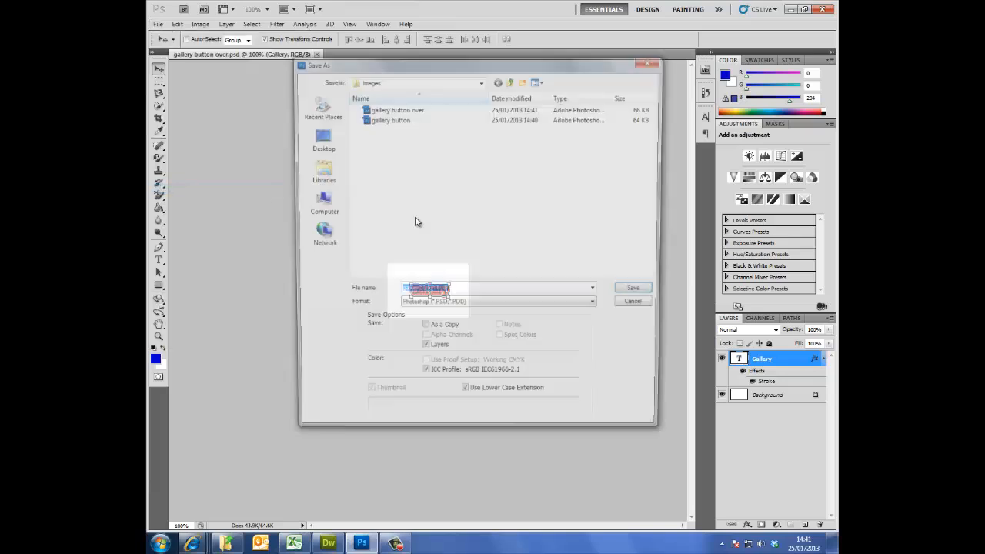
left_click(597, 306)
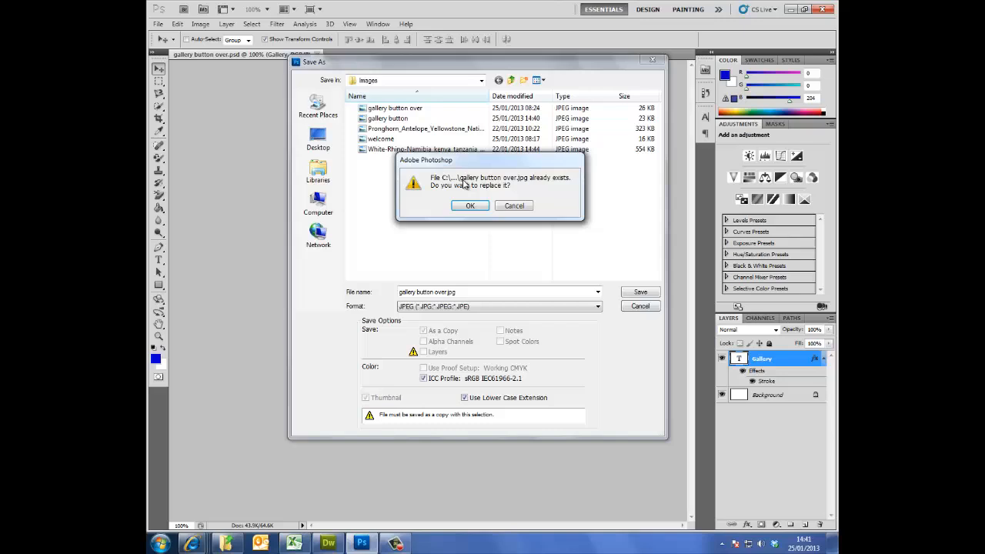
left_click(469, 206)
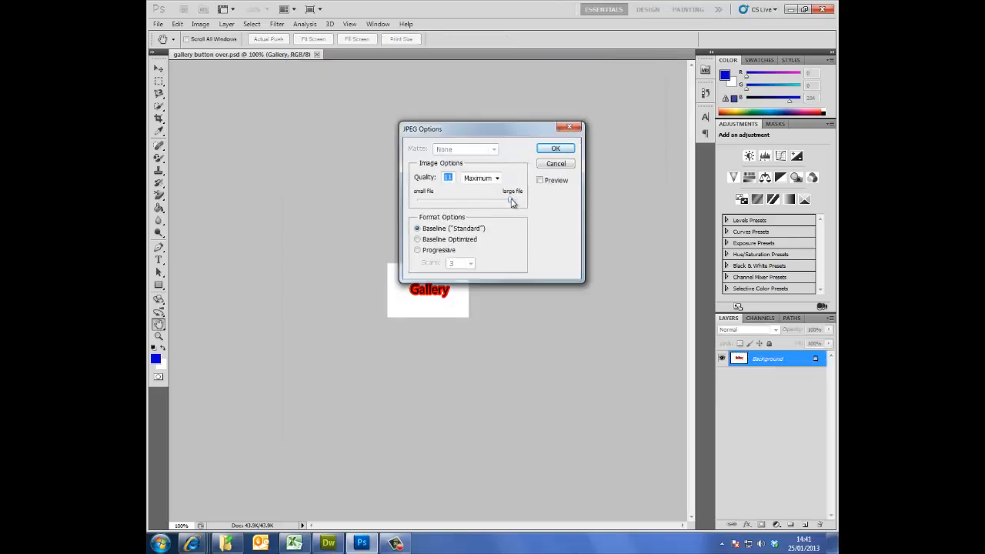
Save the rollover JPEG at Low quality, then switch to Dreamweaver
left_click_drag(511, 200, 444, 200)
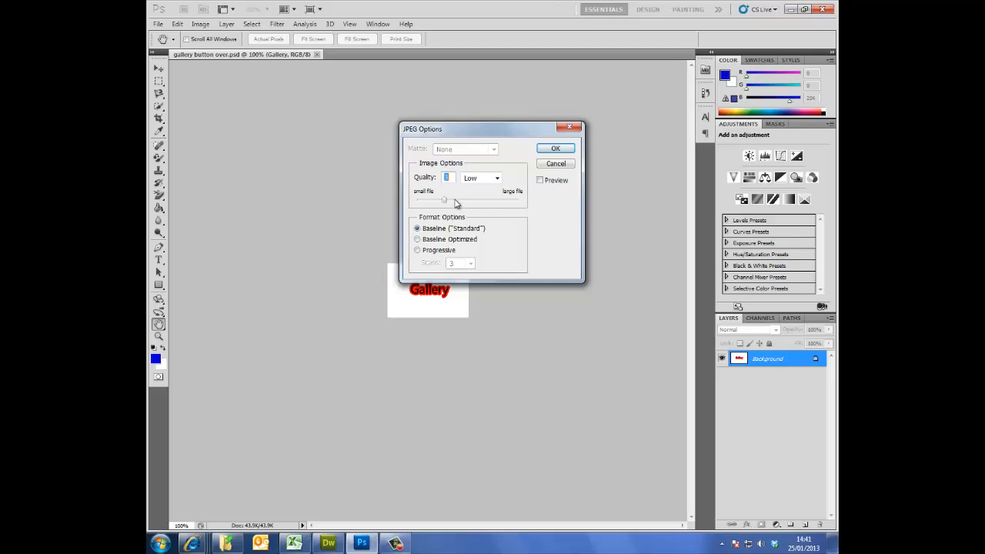
left_click_drag(443, 200, 503, 200)
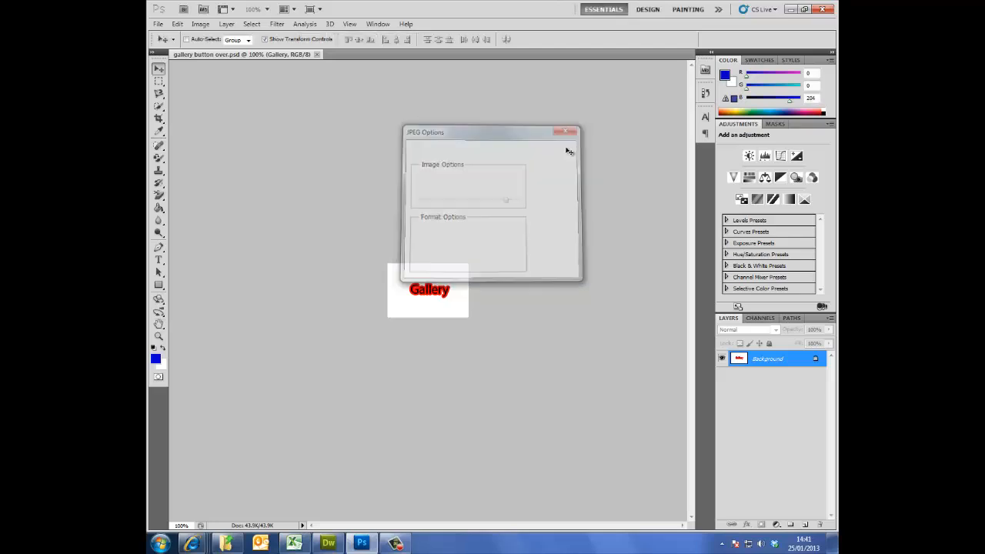
left_click(328, 542)
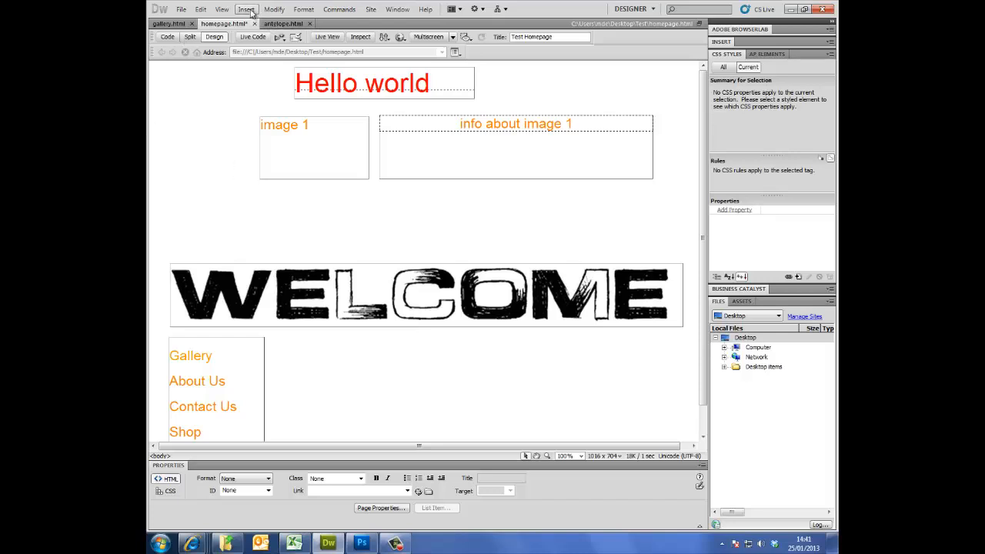
Begin an Insert Rollover Image named 'gallery button' and start browsing for its original image
left_click(246, 9)
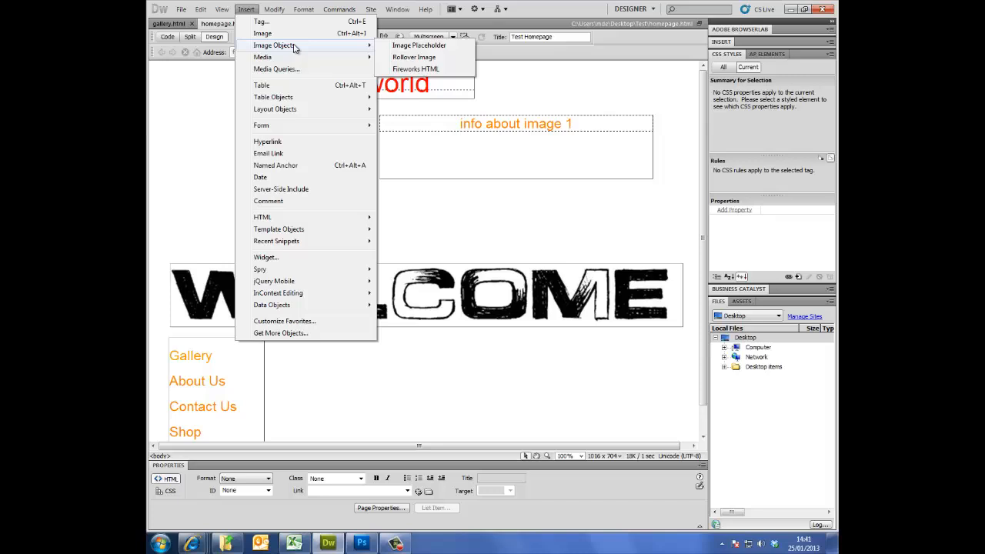
mouse_move(414, 57)
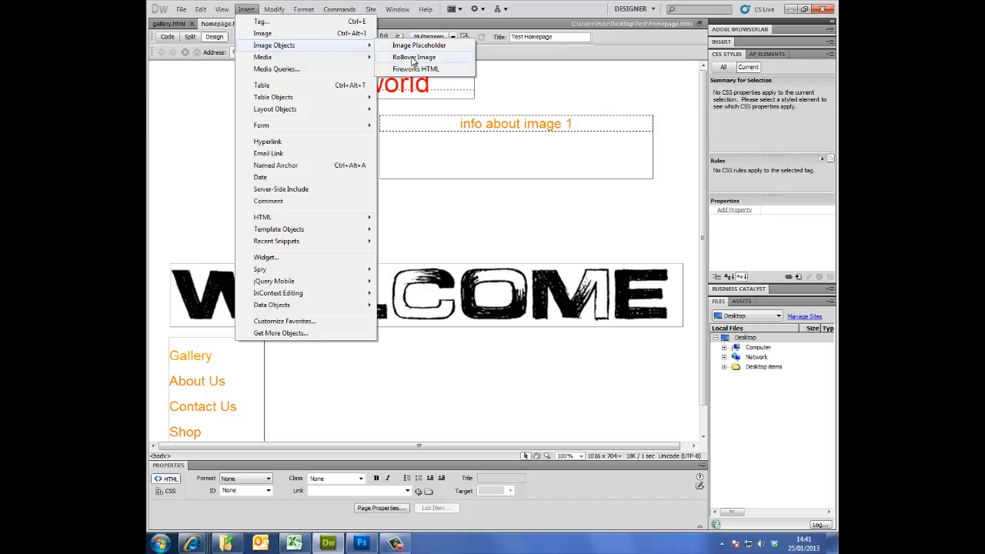
left_click(413, 57)
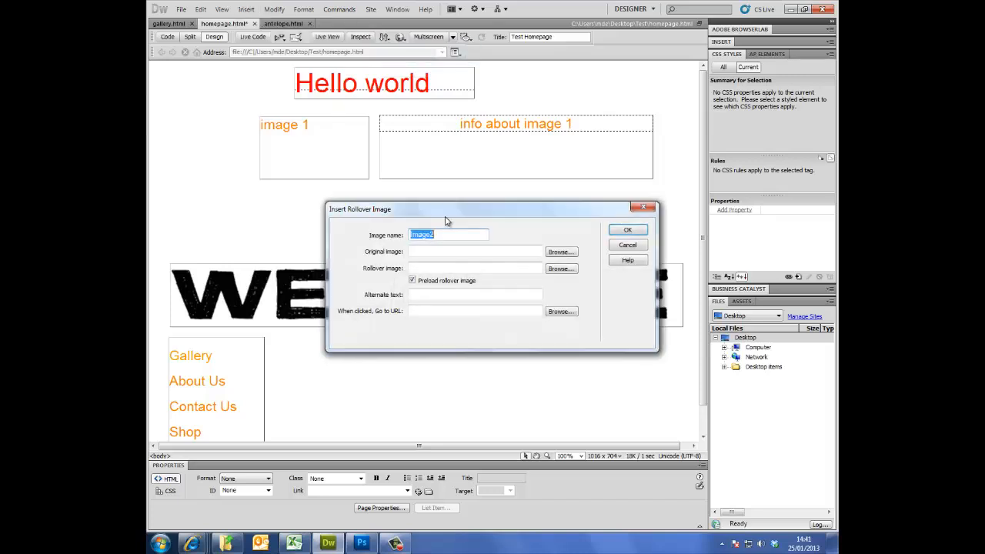
type("ga")
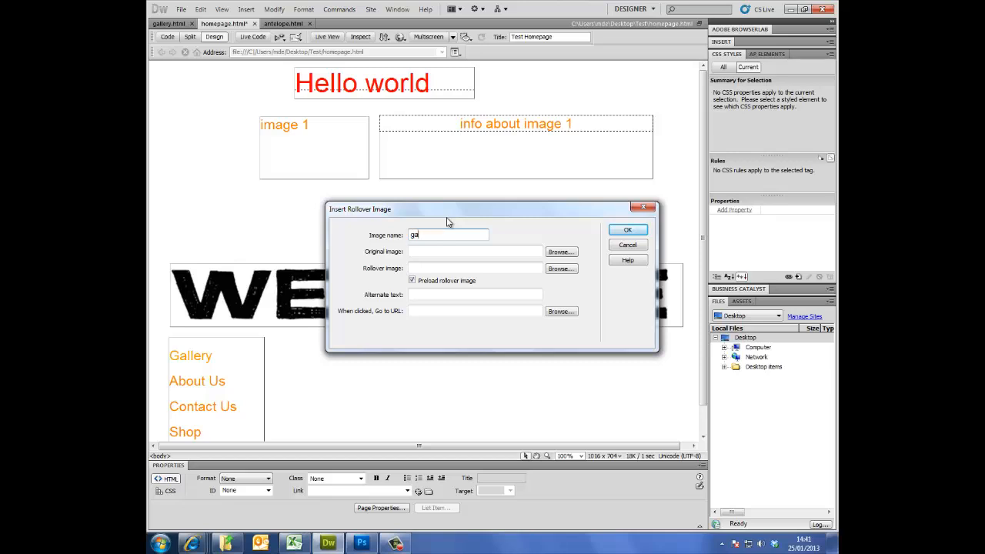
type("llery")
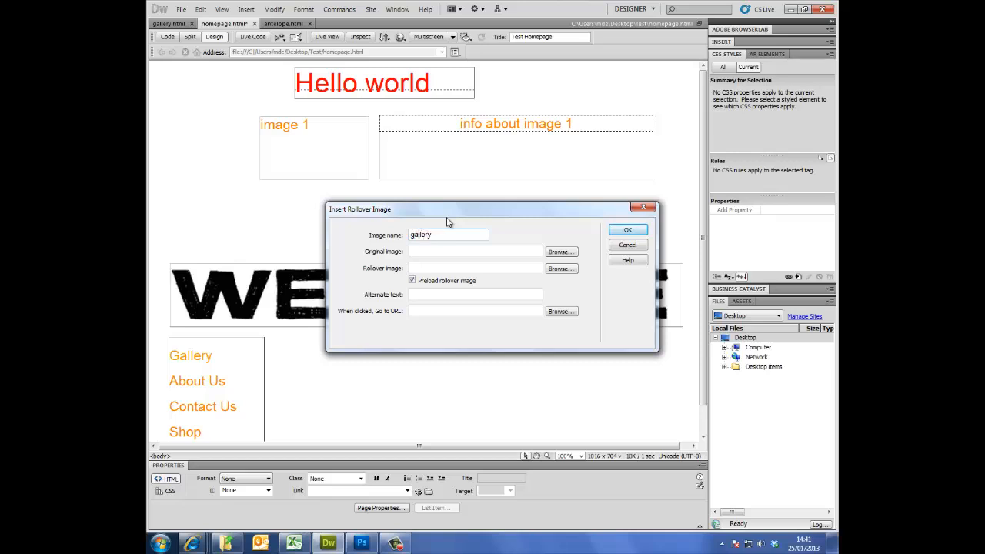
type("button")
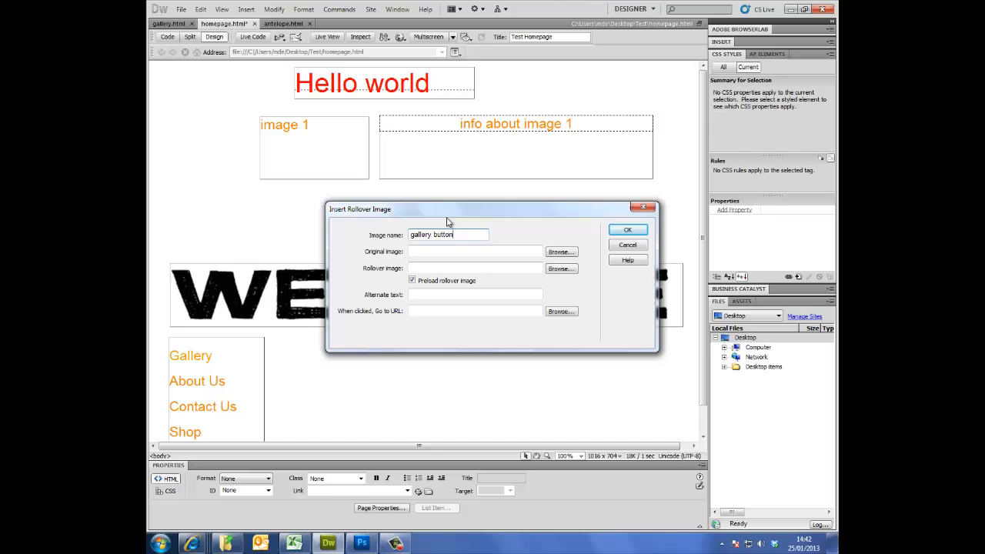
left_click(560, 252)
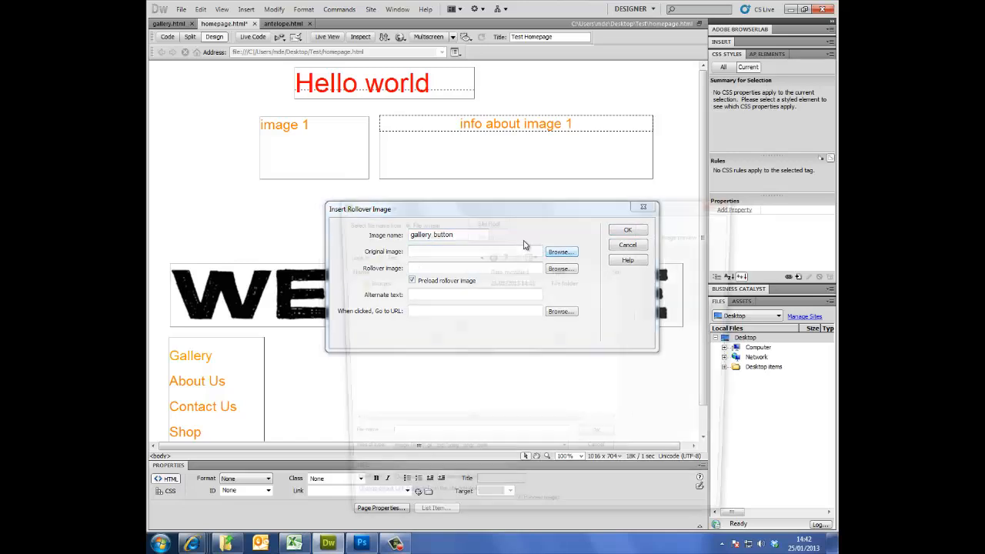
Set gallery button.jpg as the original image and gallery button over.jpg as the rollover
left_click(560, 253)
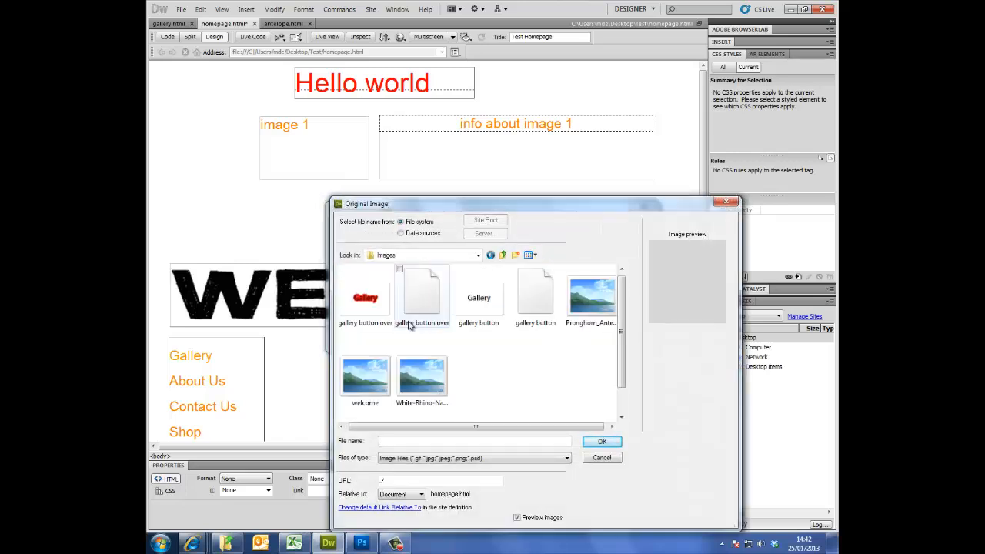
left_click(477, 298)
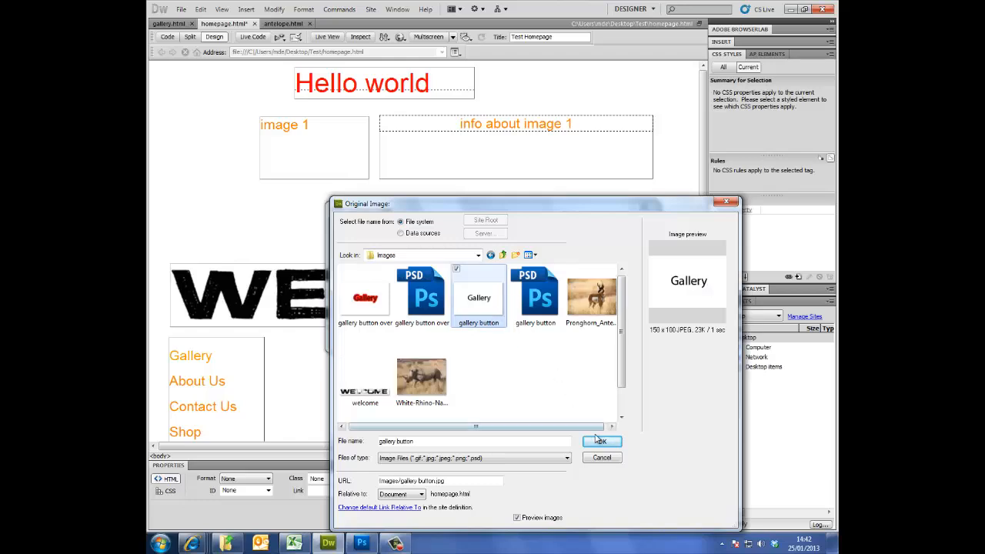
left_click(600, 441)
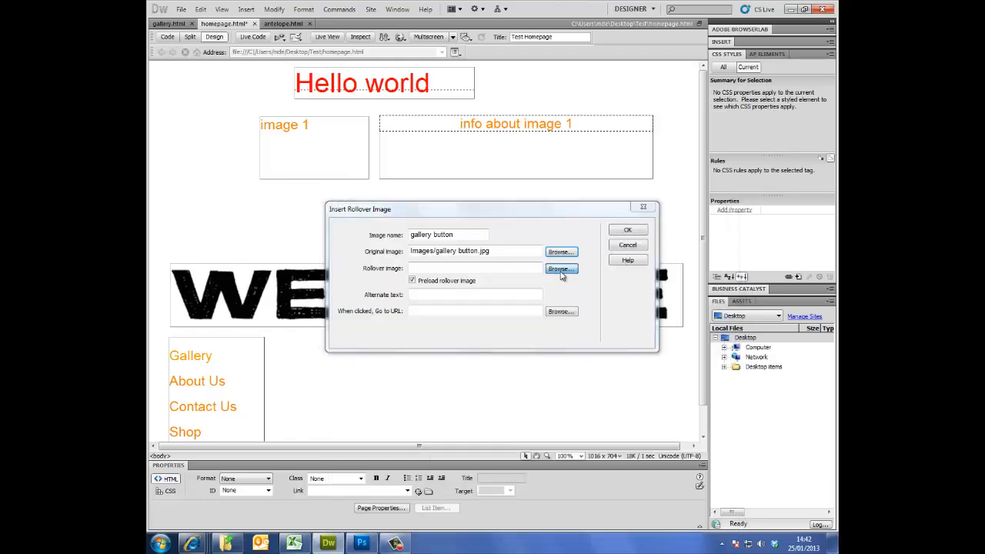
left_click(560, 267)
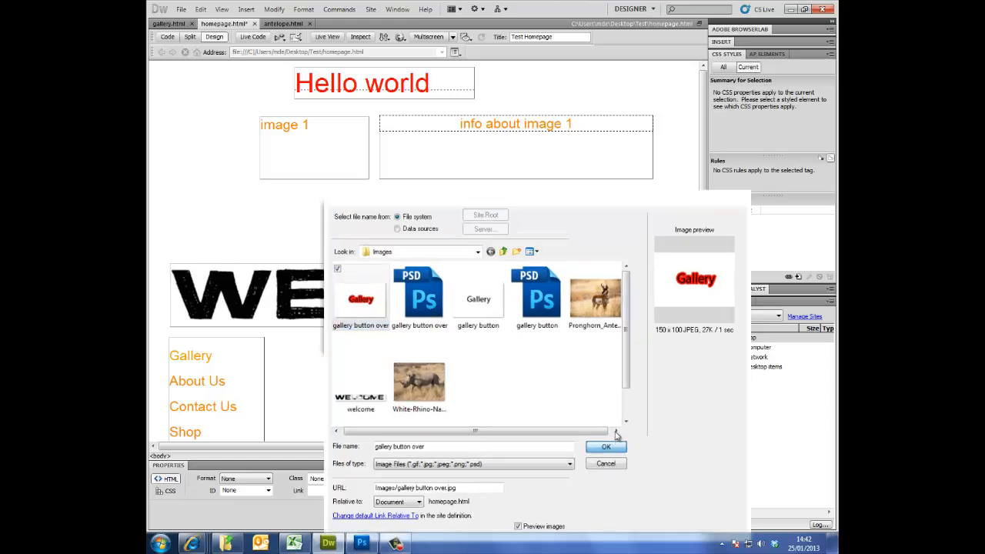
left_click(607, 446)
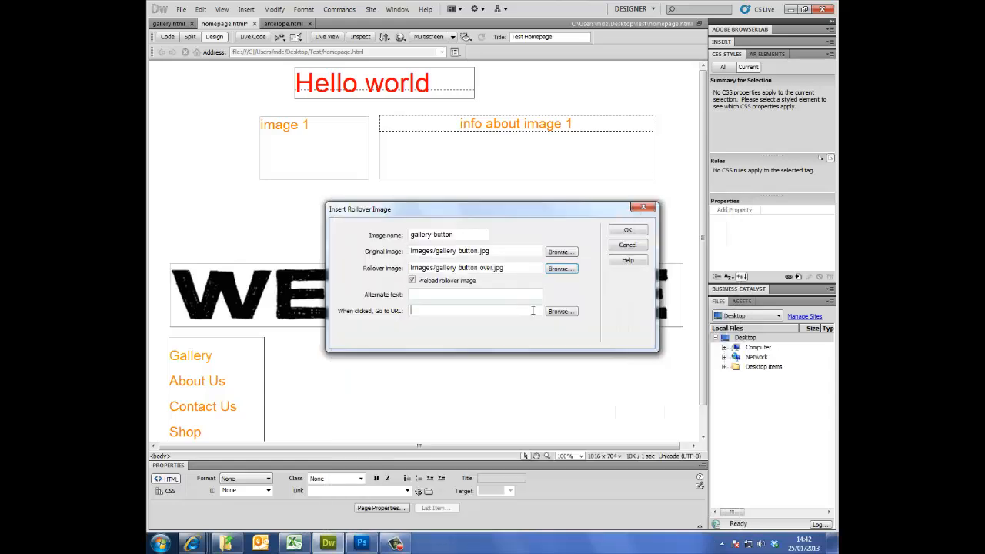
Link the button to gallery.html and insert the rollover into the homepage
left_click(561, 311)
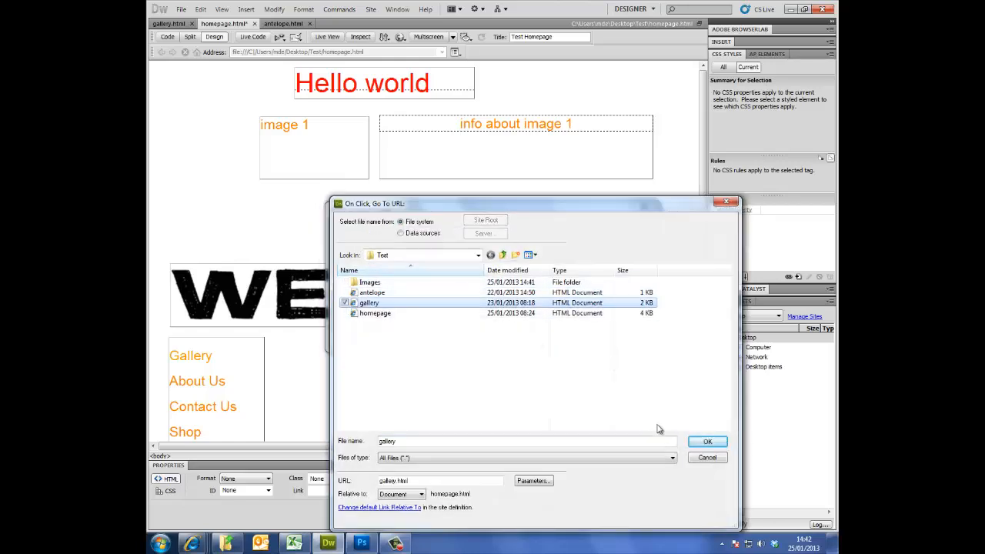
left_click(706, 440)
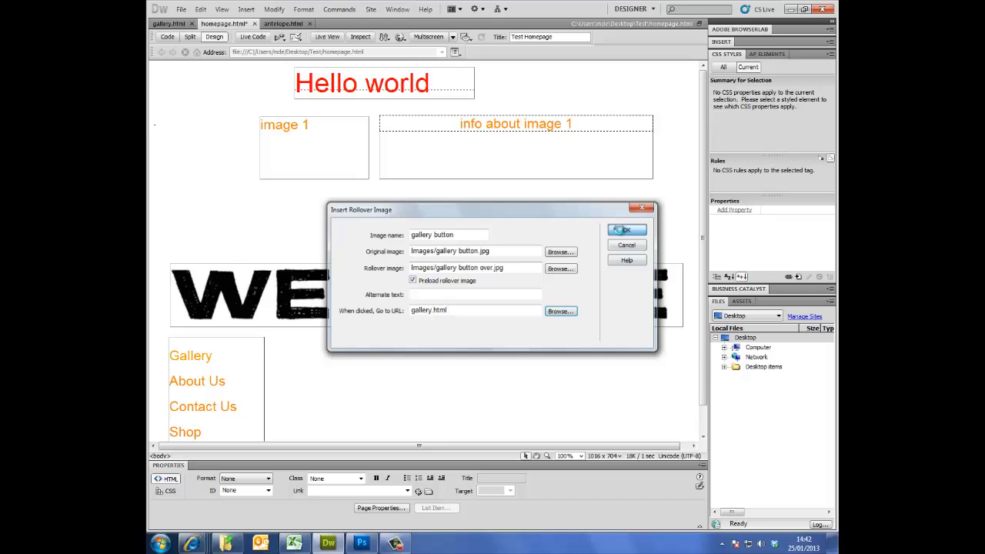
left_click(624, 229)
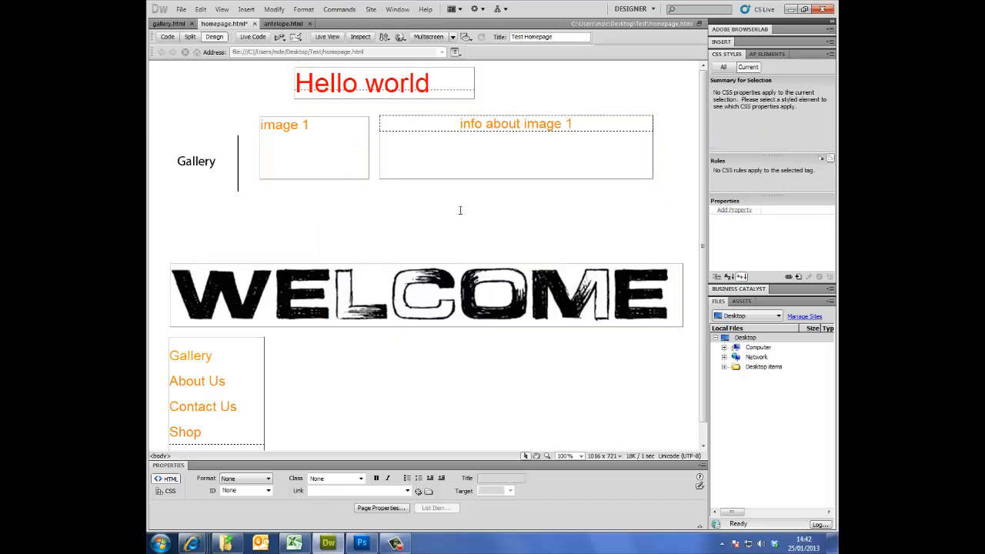
mouse_move(377, 271)
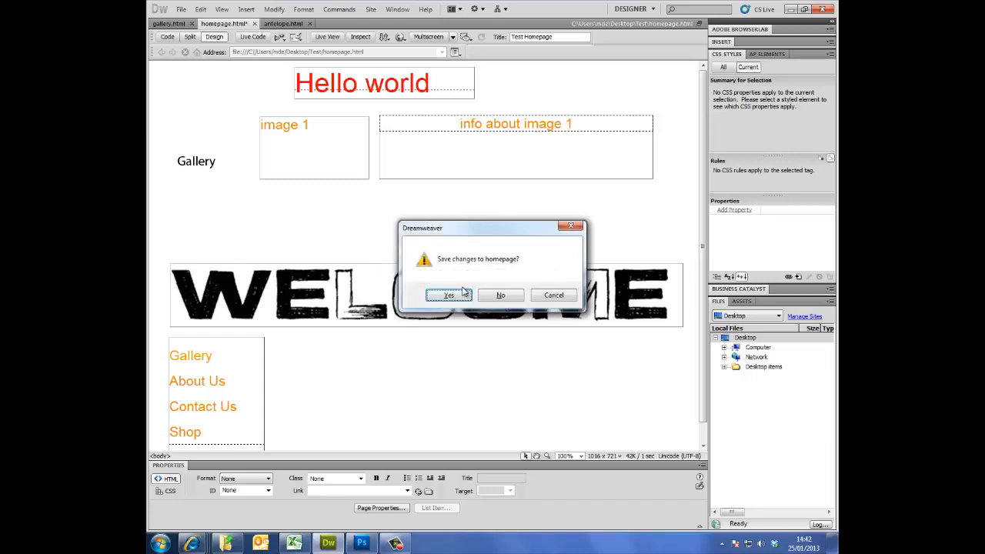
Save the homepage so the F12 preview opens in Internet Explorer
left_click(449, 296)
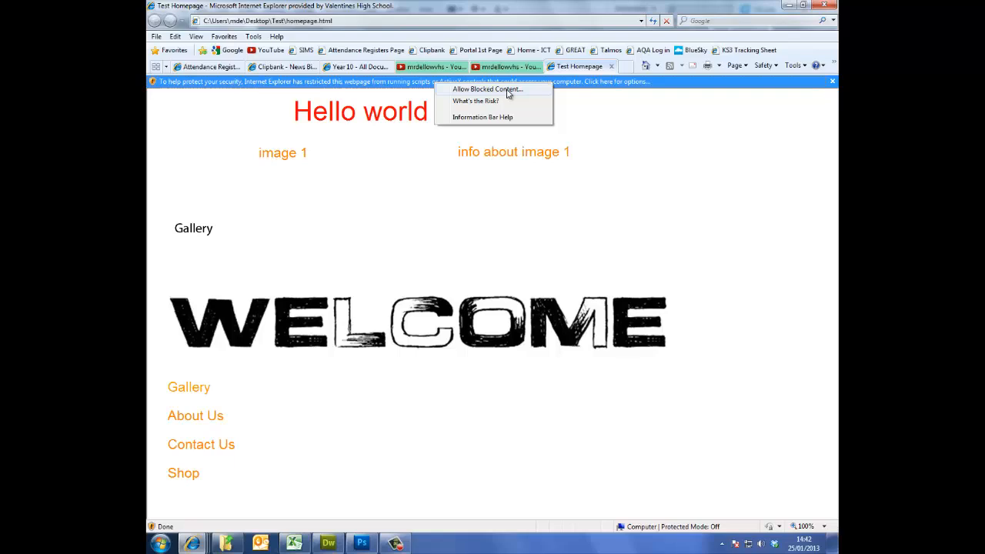
Allow the blocked scripts, confirm the red hover, and follow Gallery to its page
left_click(488, 87)
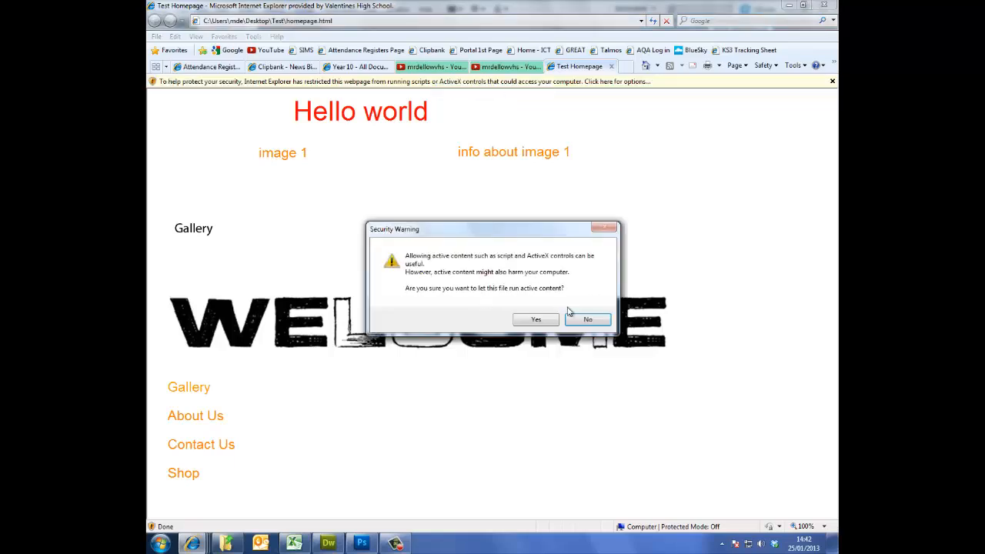
left_click(535, 319)
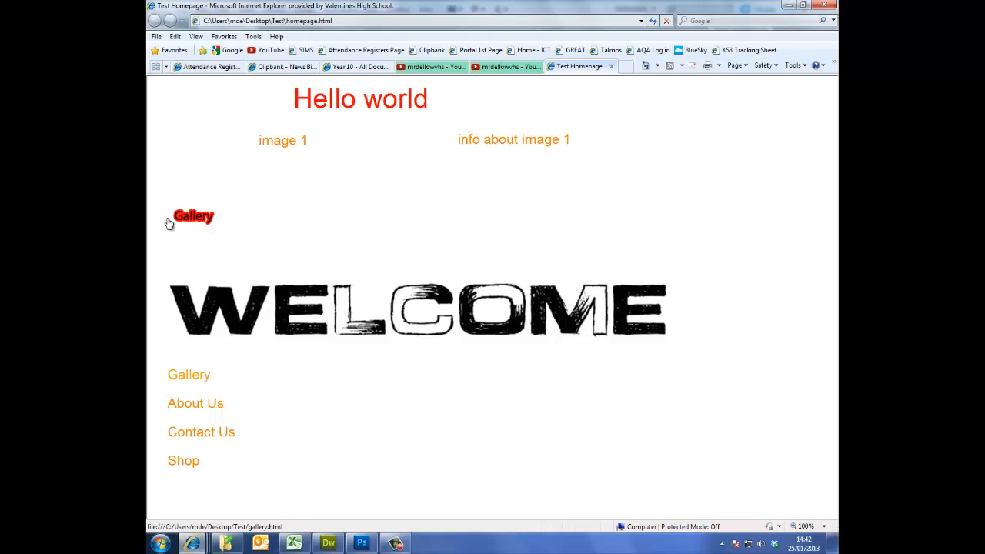
left_click(194, 216)
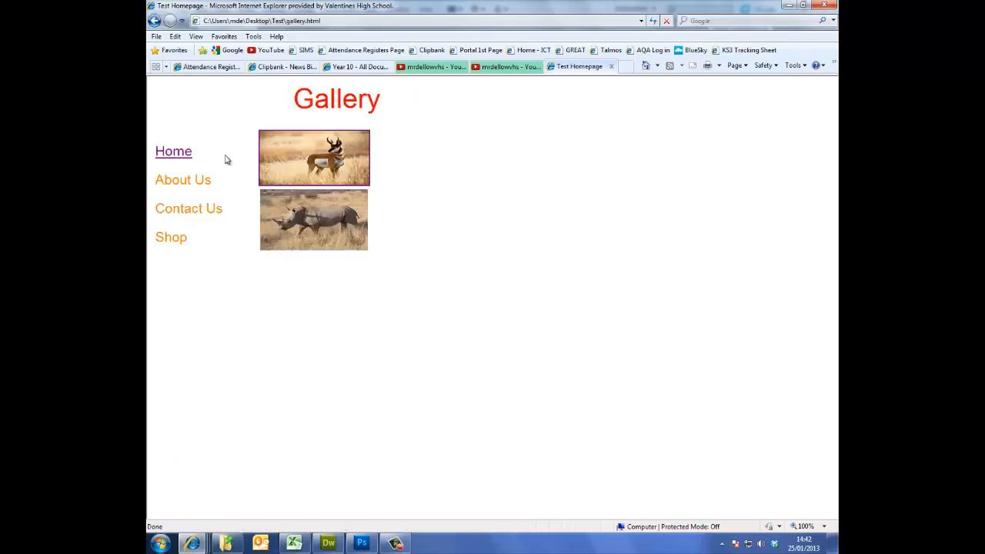